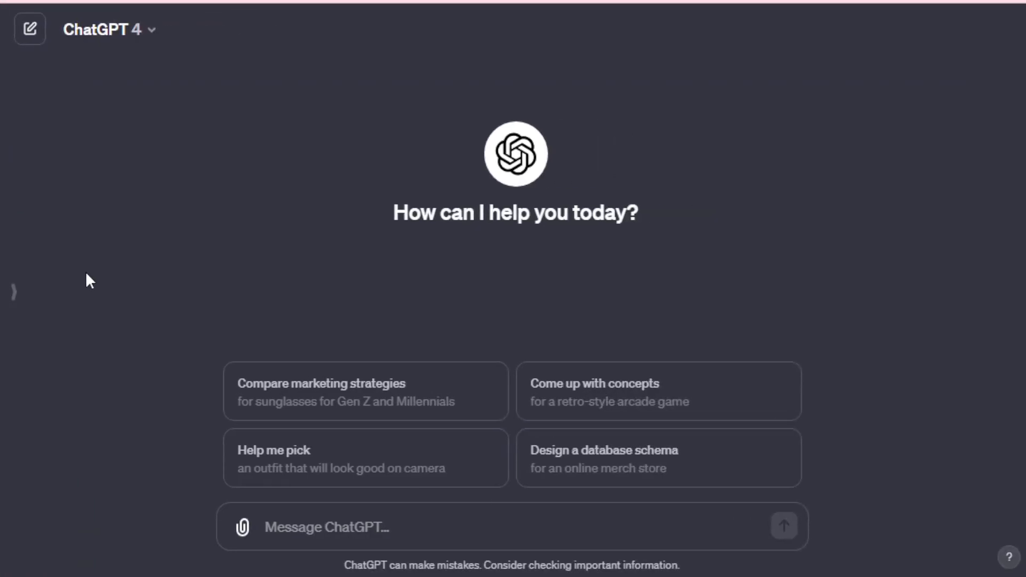
- Expand the sidebar to show the pinned GPTs and previous chats
left_click(13, 291)
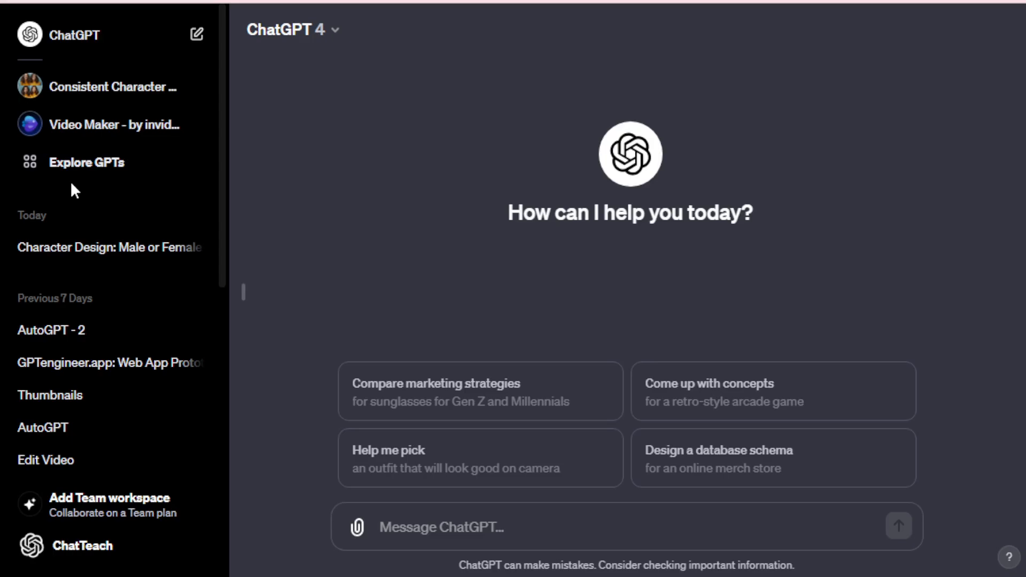
mouse_move(68, 164)
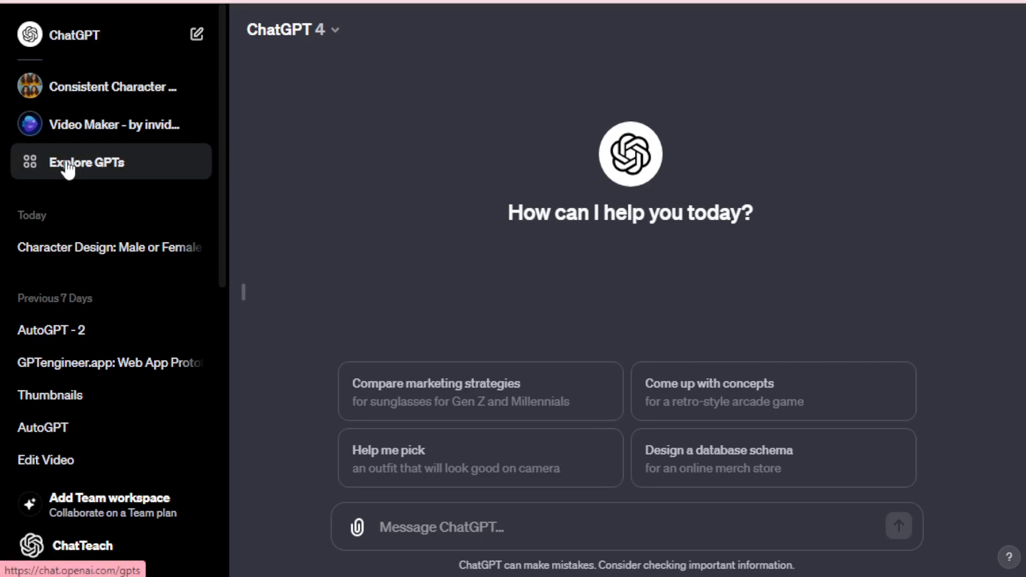
- Browse the GPT store's DALL·E, Writing, Research & Analysis and Education categories
left_click(87, 162)
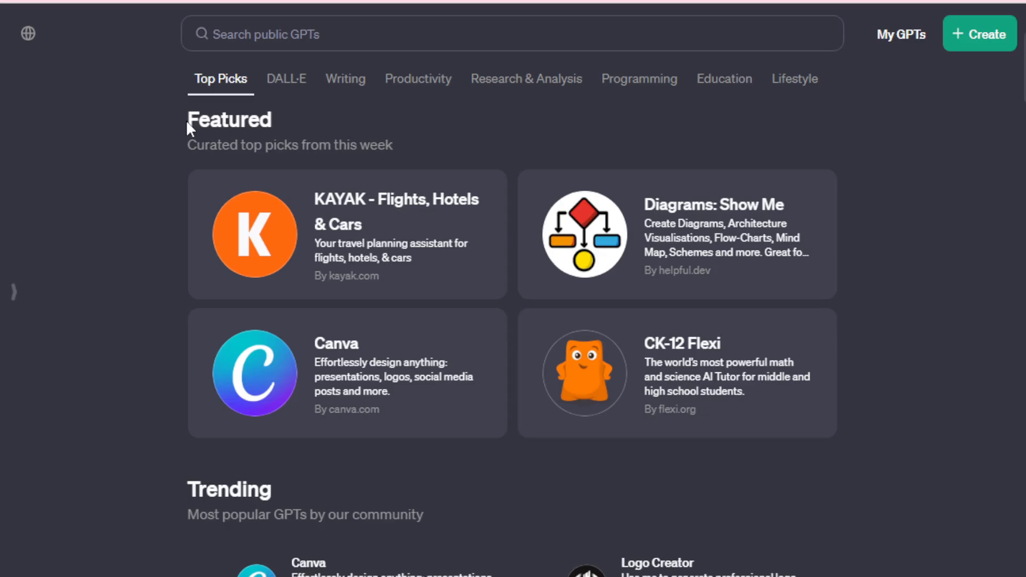
left_click(286, 78)
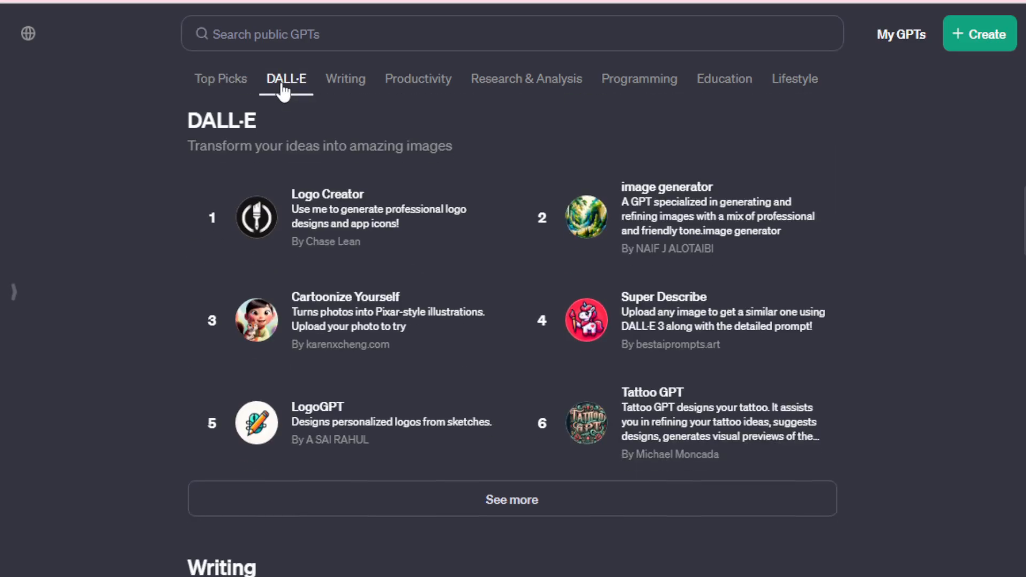
left_click(345, 78)
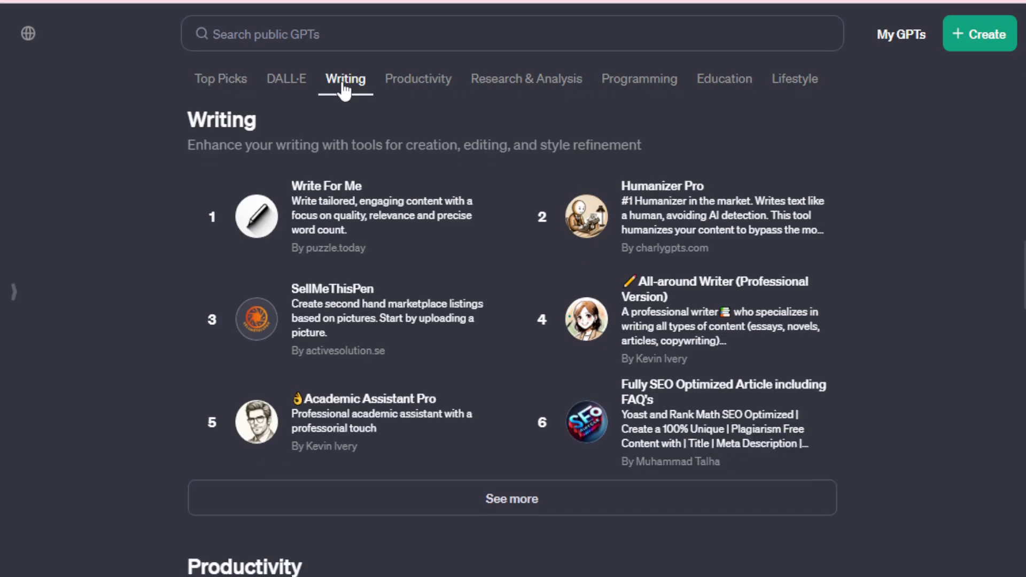
left_click(526, 78)
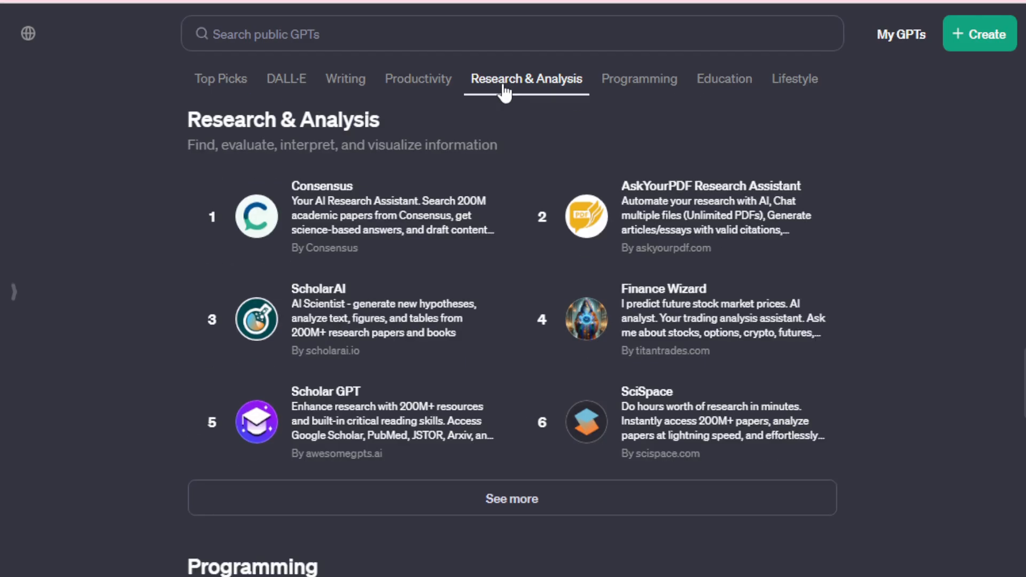
left_click(724, 78)
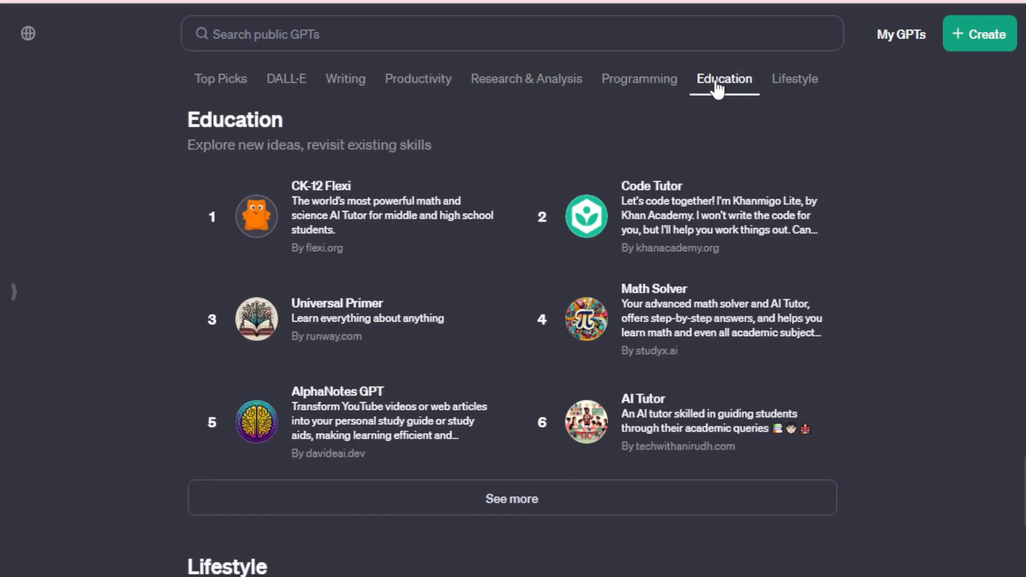
scroll("down", 3)
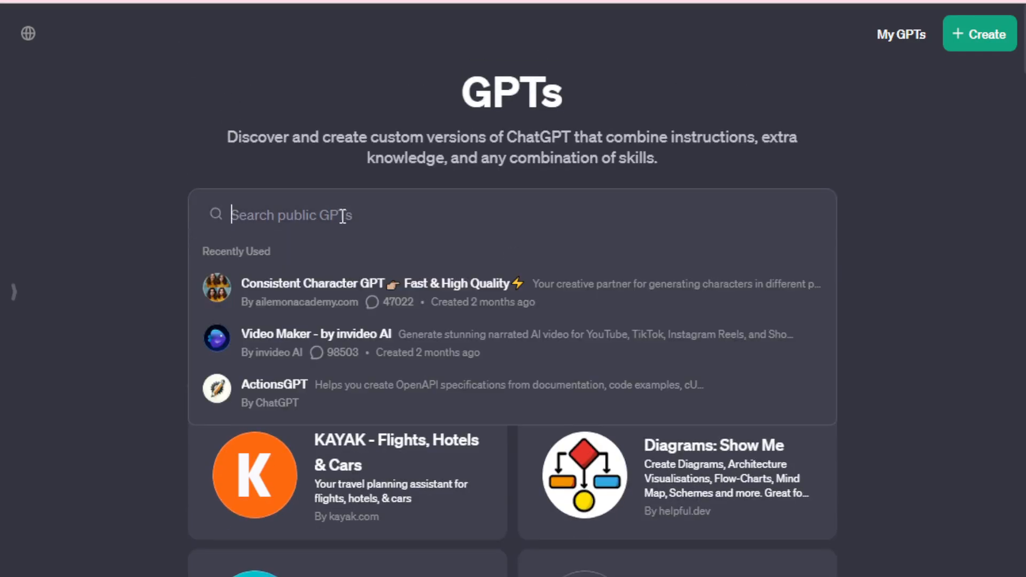
- Search the GPT store for 'Consistent Character GPT'
type("Consistent Character GPT")
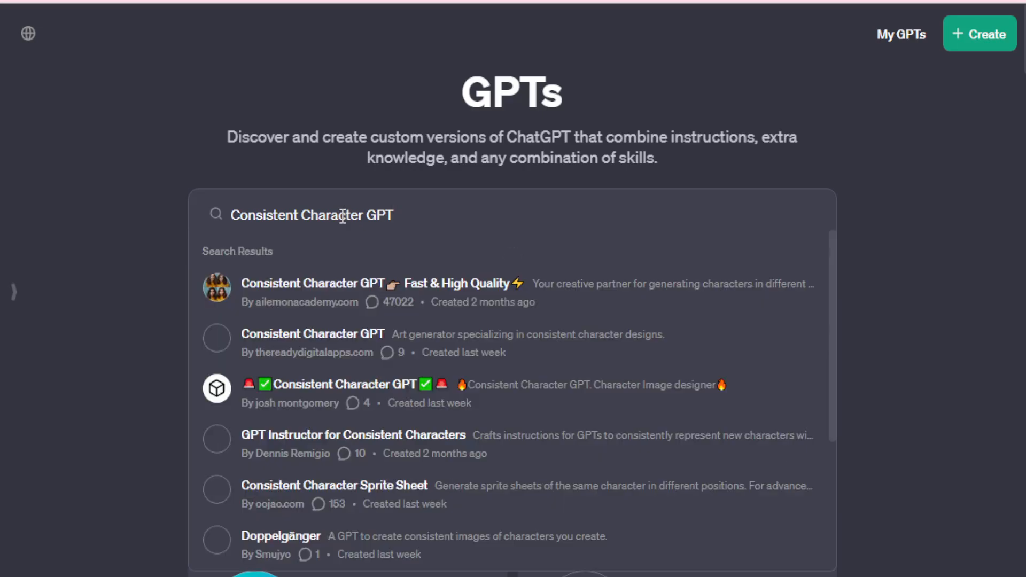
mouse_move(381, 295)
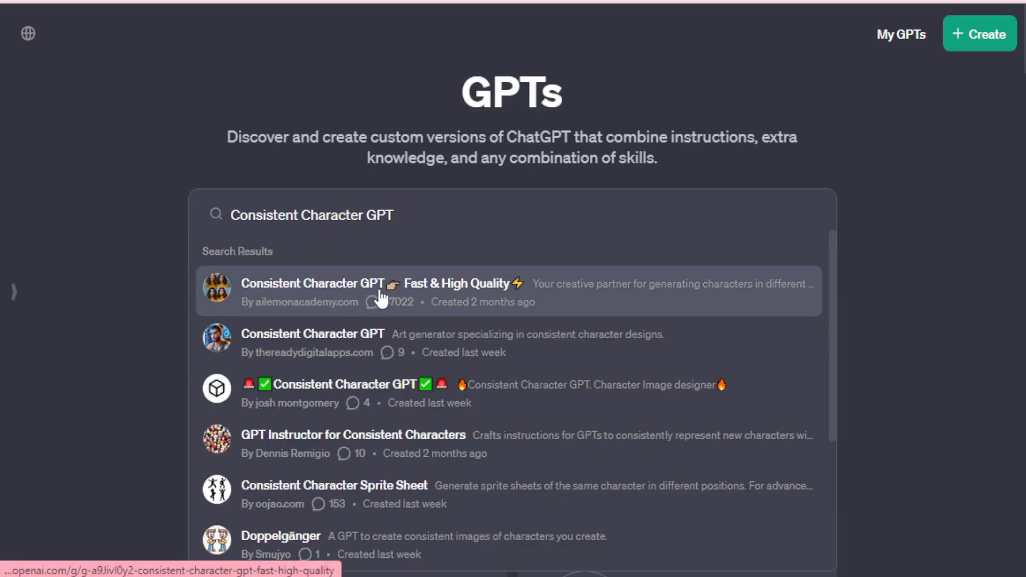
mouse_move(398, 314)
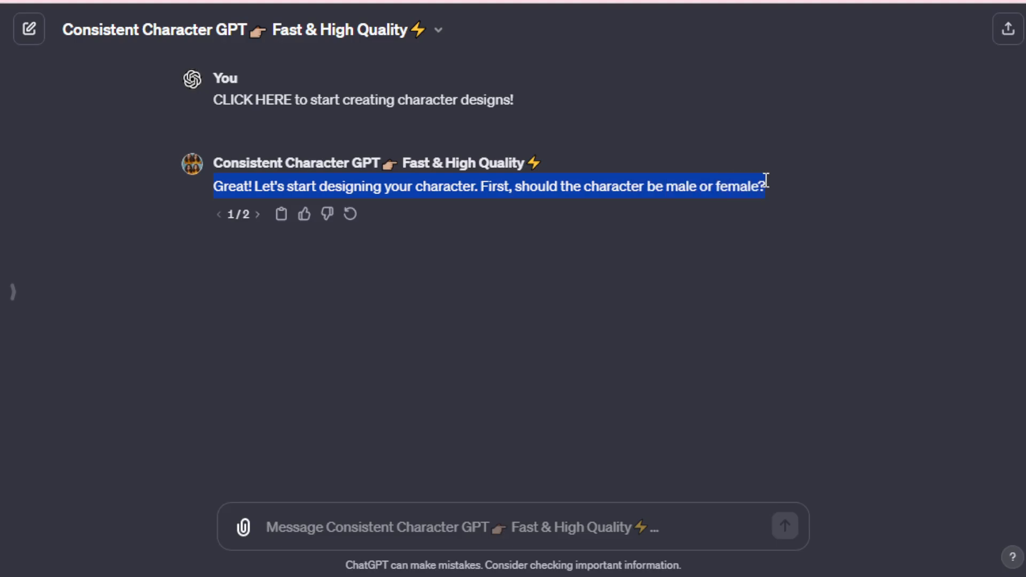
- Answer the gender question with 'female'
left_click(333, 527)
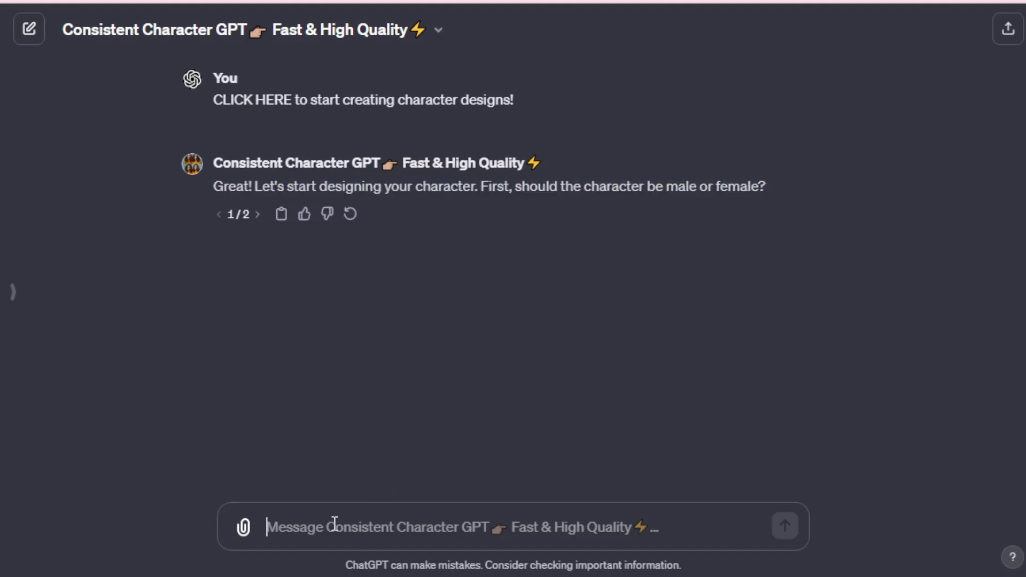
type("fem")
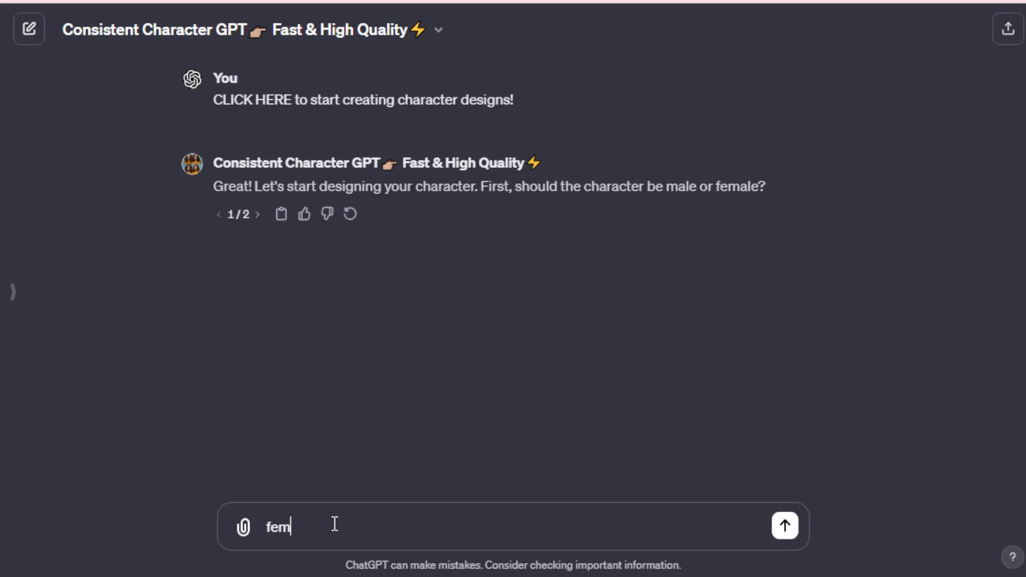
left_click(783, 526)
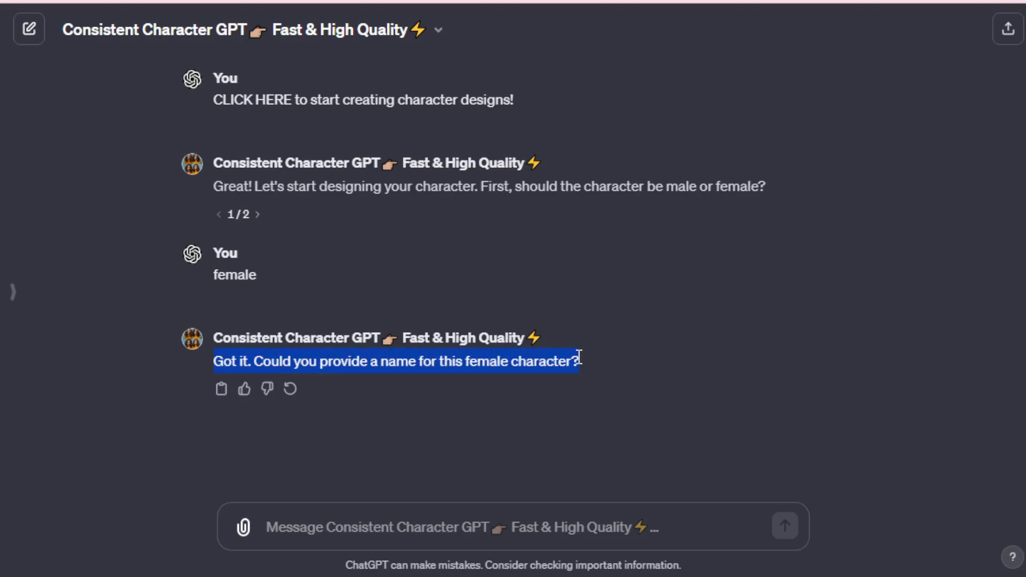
- Give the character the name 'zara'
left_click(370, 526)
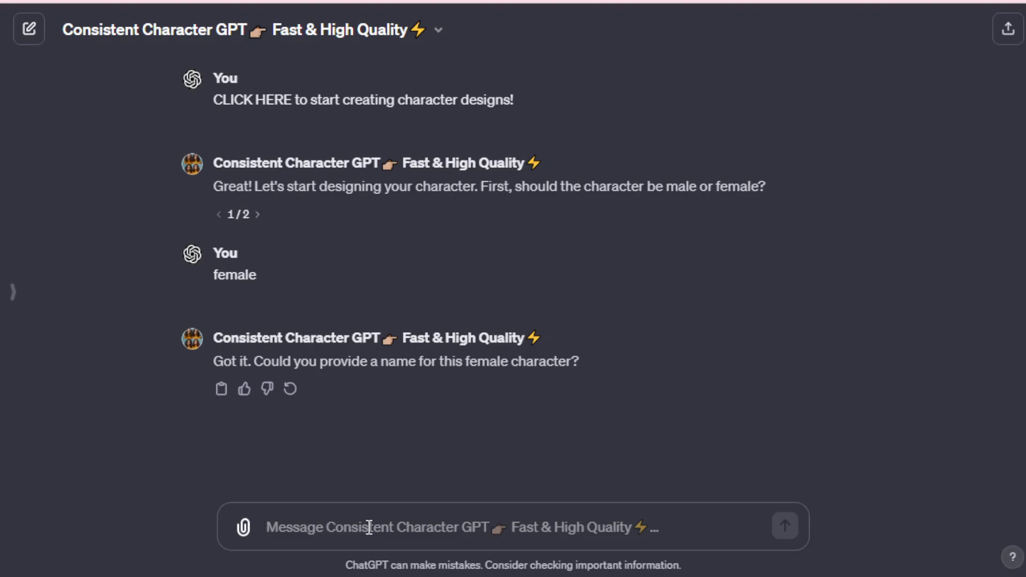
type("zar")
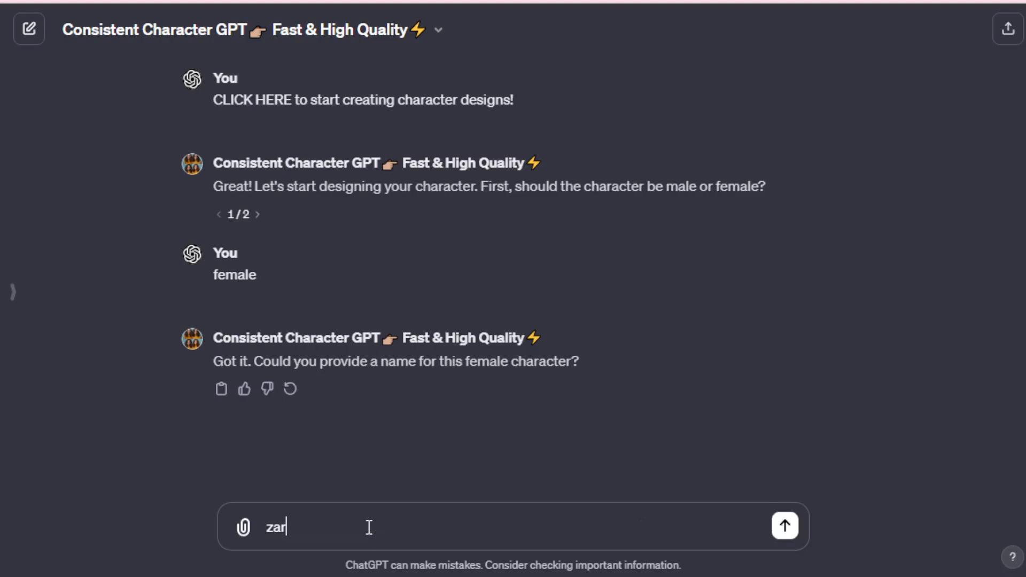
type("a")
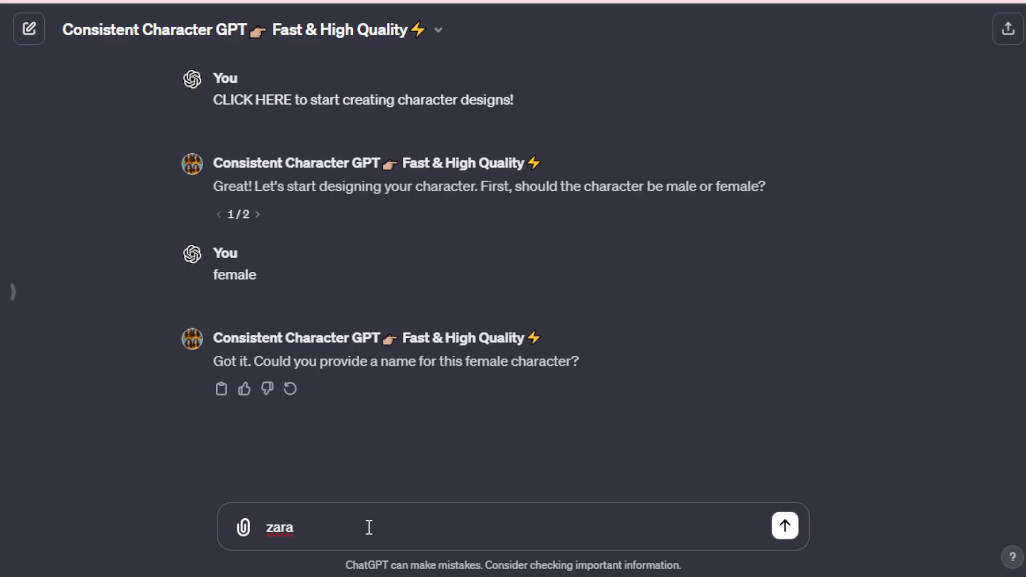
left_click(784, 526)
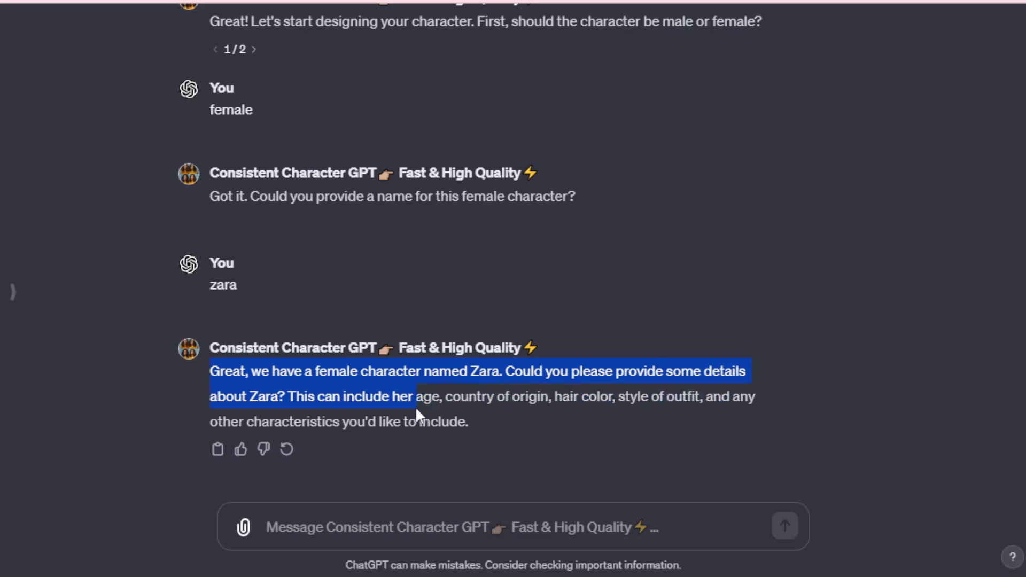
- Send Zara's description: a 22-year modern American girl, medium stylist hair, graphic t-shirt
type("A 22-year modern girl, American girl, medium stylist hair, a t-shirt with a graphic heart logo & skinny jeans, wearing sunglasses with hand a smartphone.")
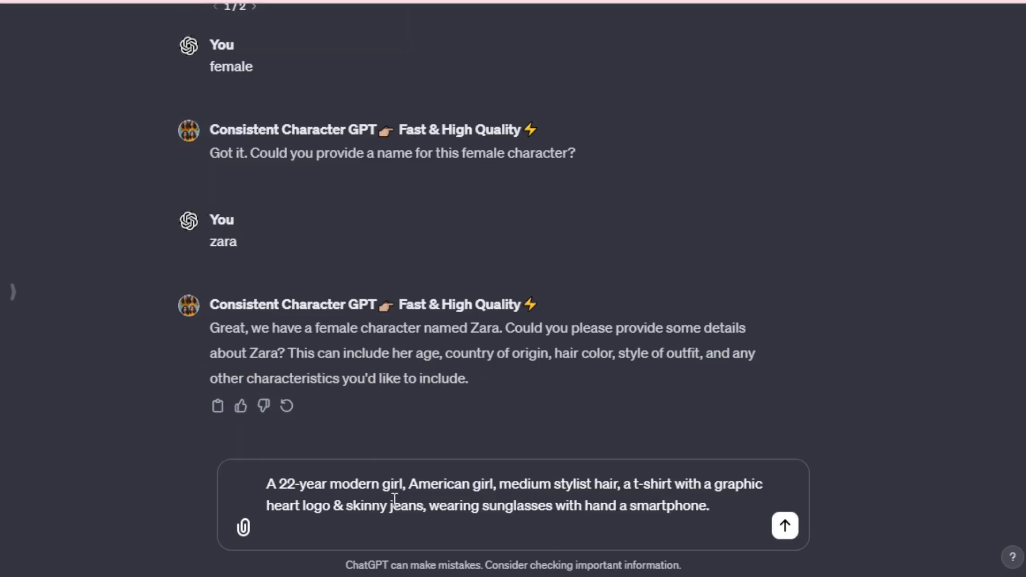
double_click(284, 484)
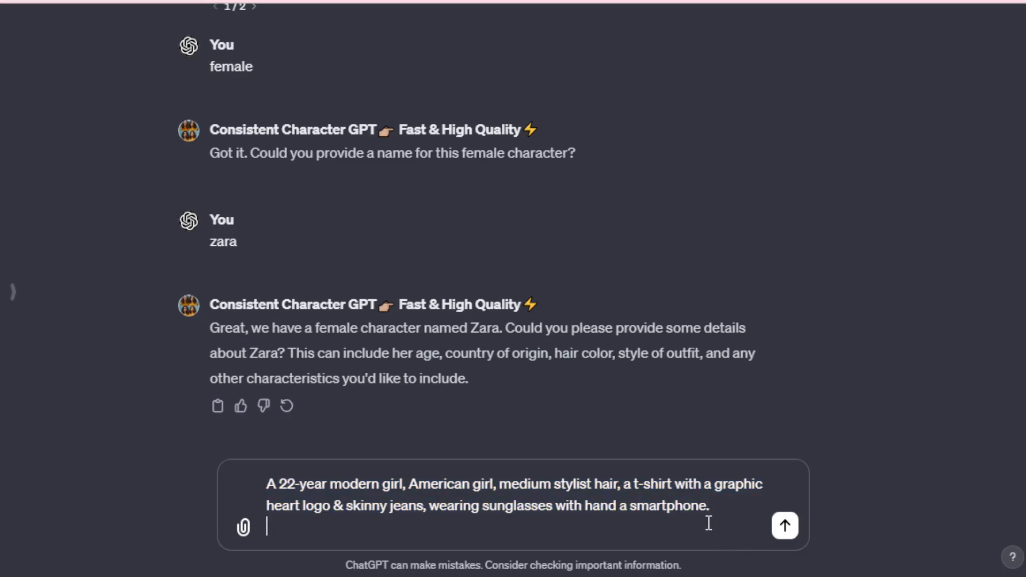
left_click(783, 526)
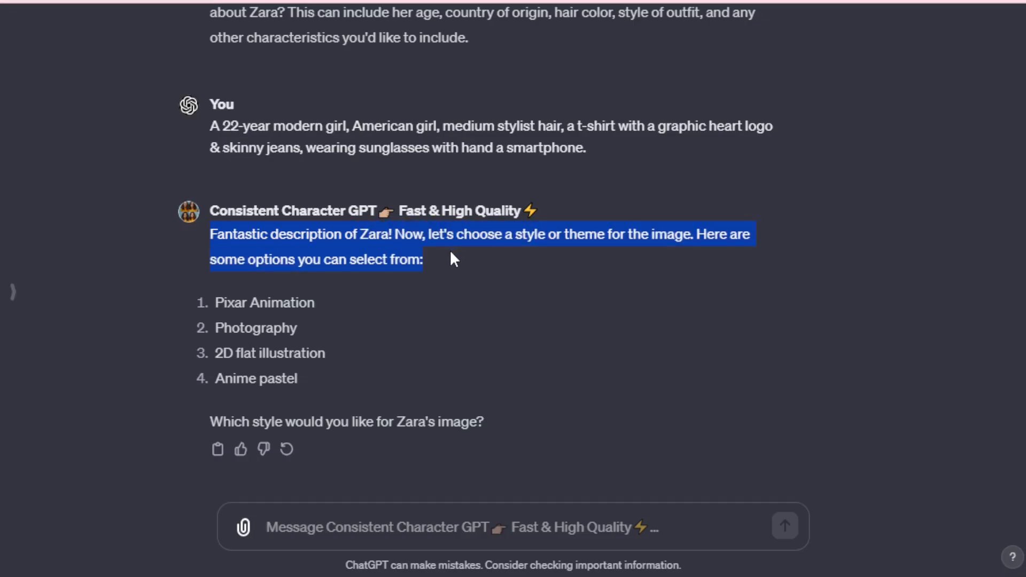
- Draft the reply 'Ok, lets start with Pixar style.' from the offered style options
double_click(252, 303)
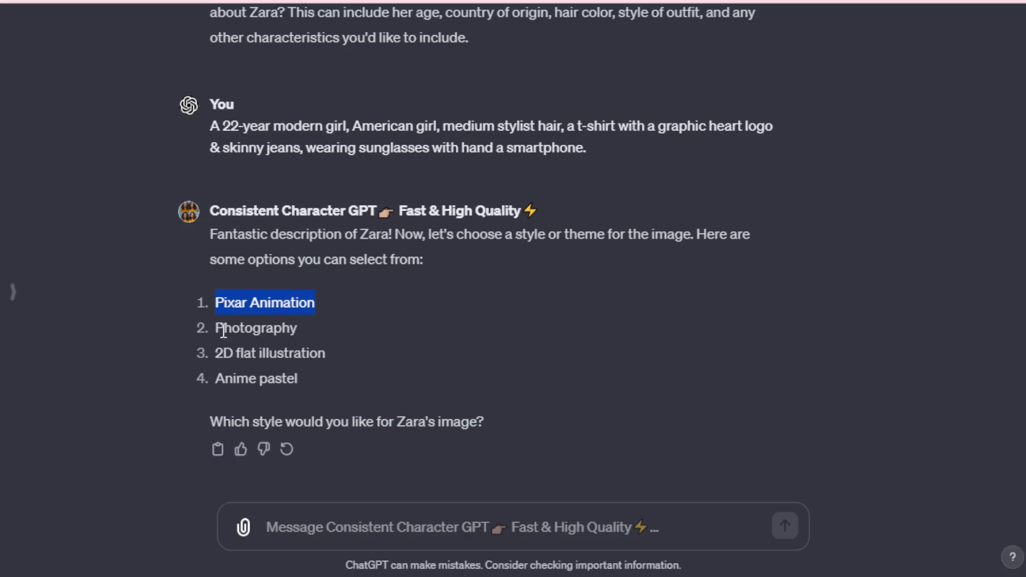
double_click(256, 328)
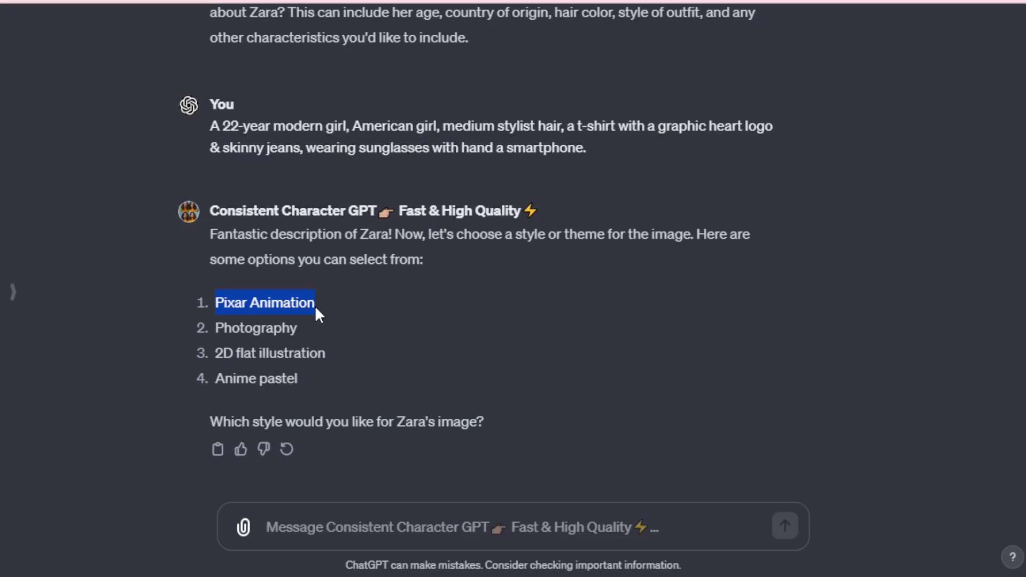
type("Ok, lets start with Pixar style.")
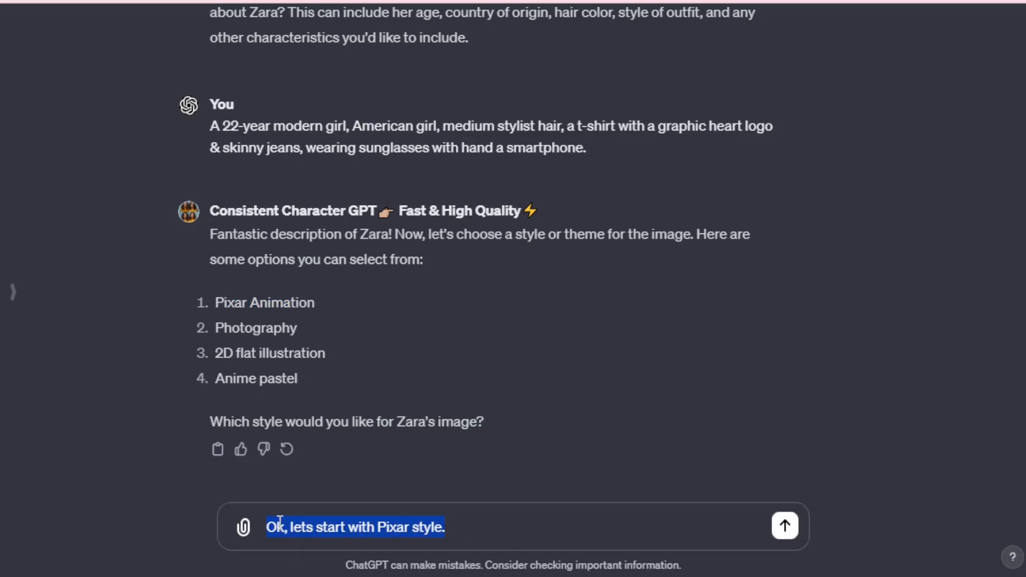
mouse_move(783, 526)
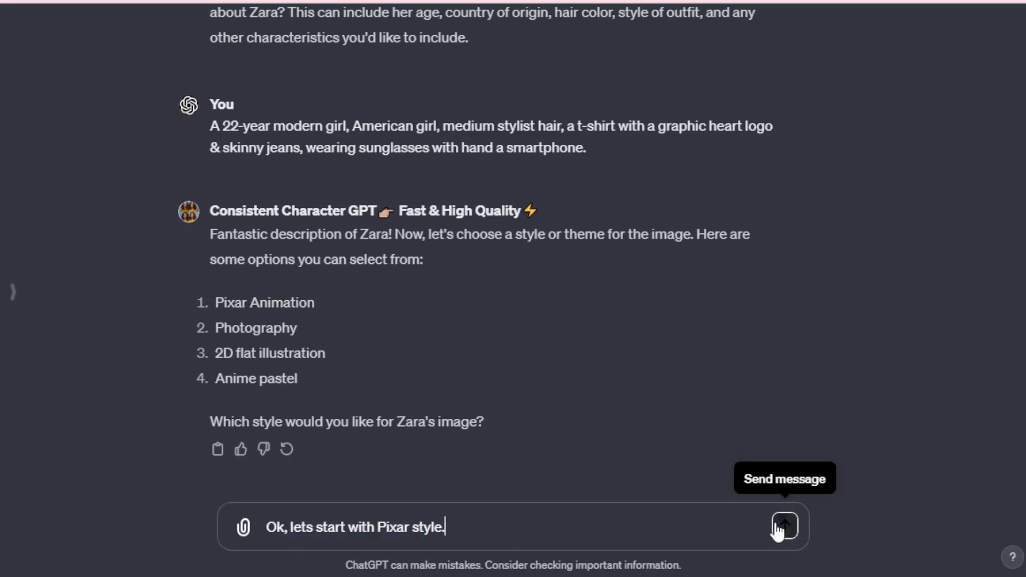
- Send the Pixar style choice and view the first generated Zara image
left_click(782, 527)
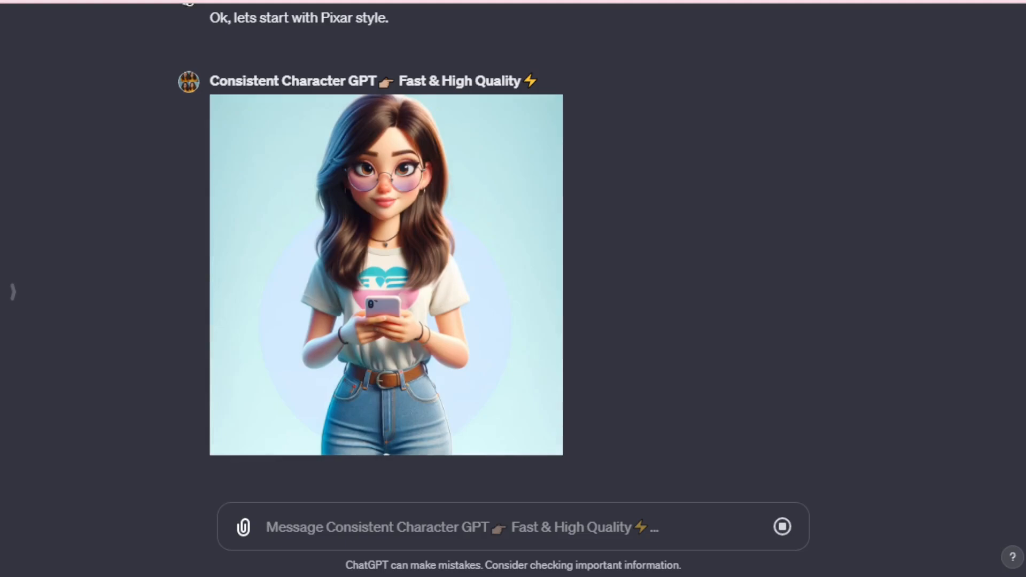
scroll("down", 3)
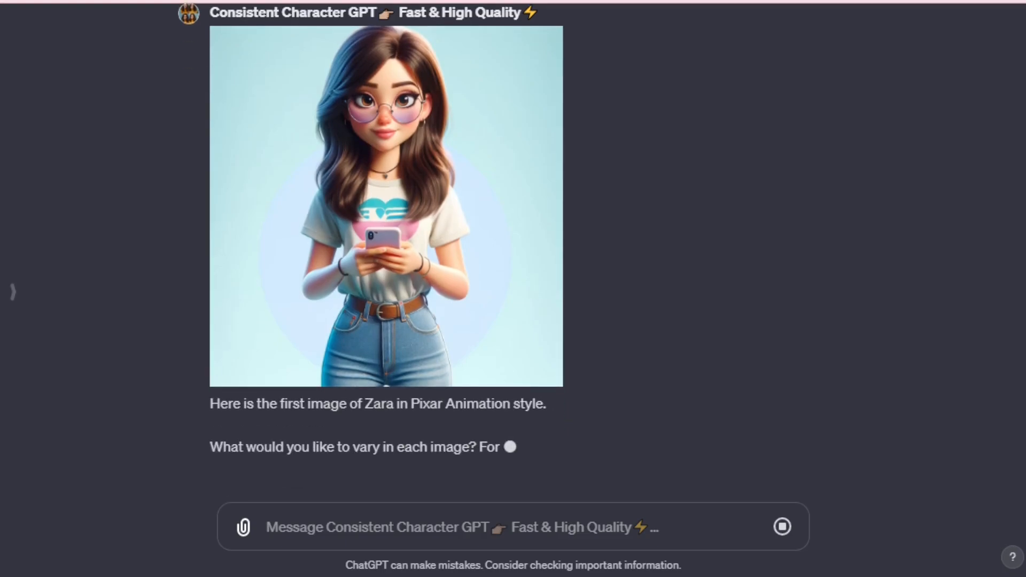
scroll("down", 3)
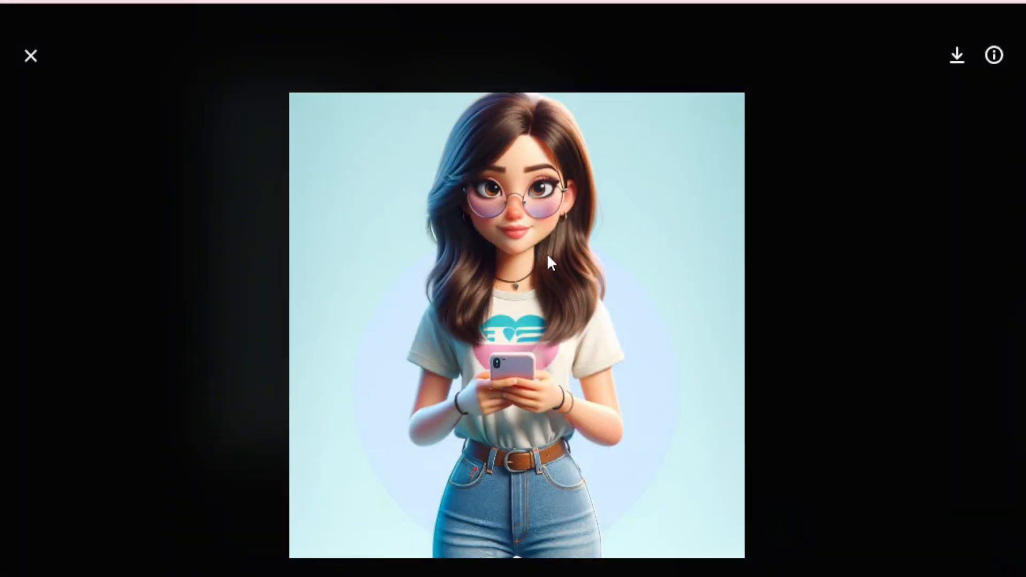
mouse_move(511, 379)
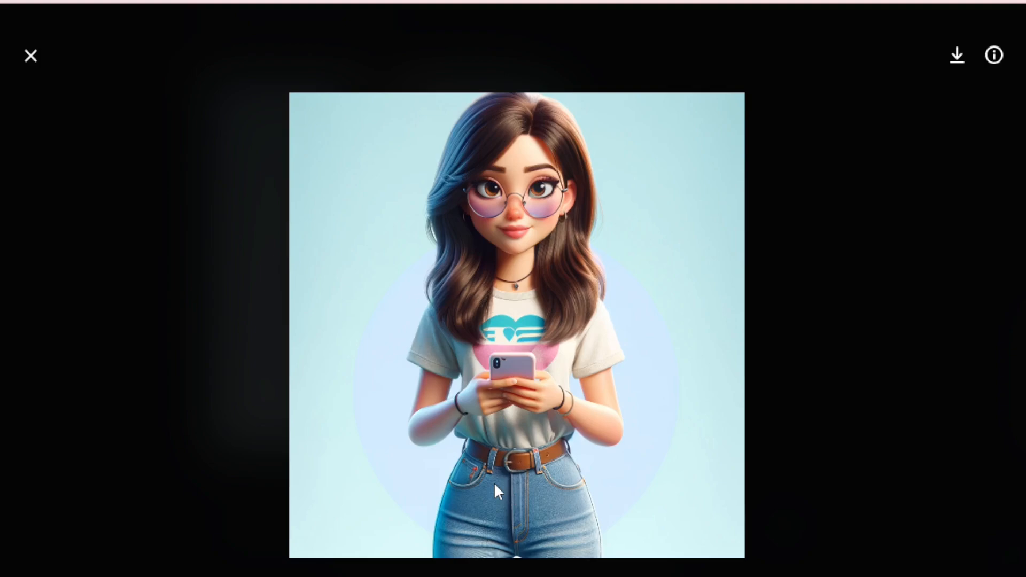
mouse_move(31, 57)
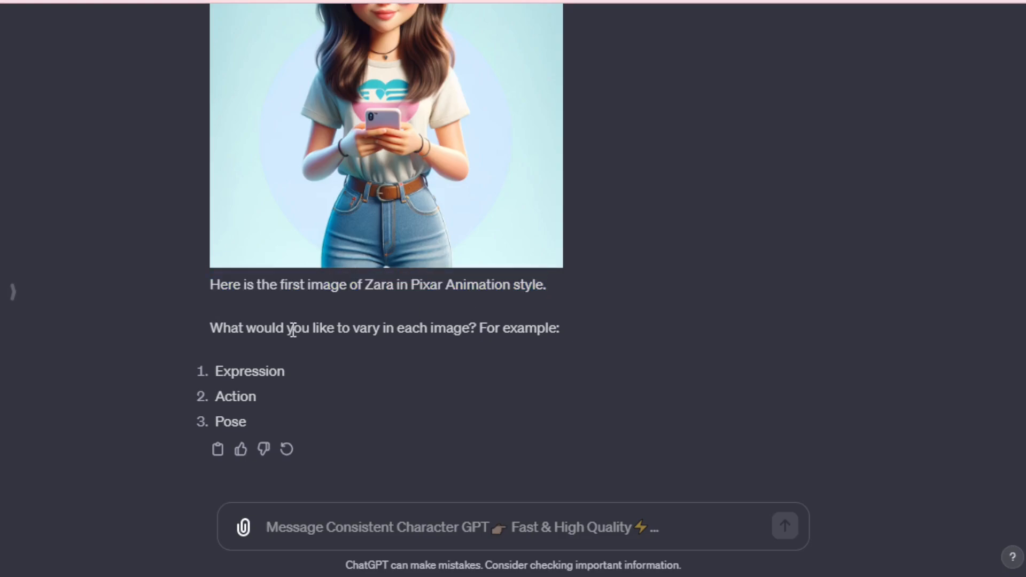
- Request a Zara image with a joyful expression: 'ok, lets create with joyfully expression.'
triple_click(384, 328)
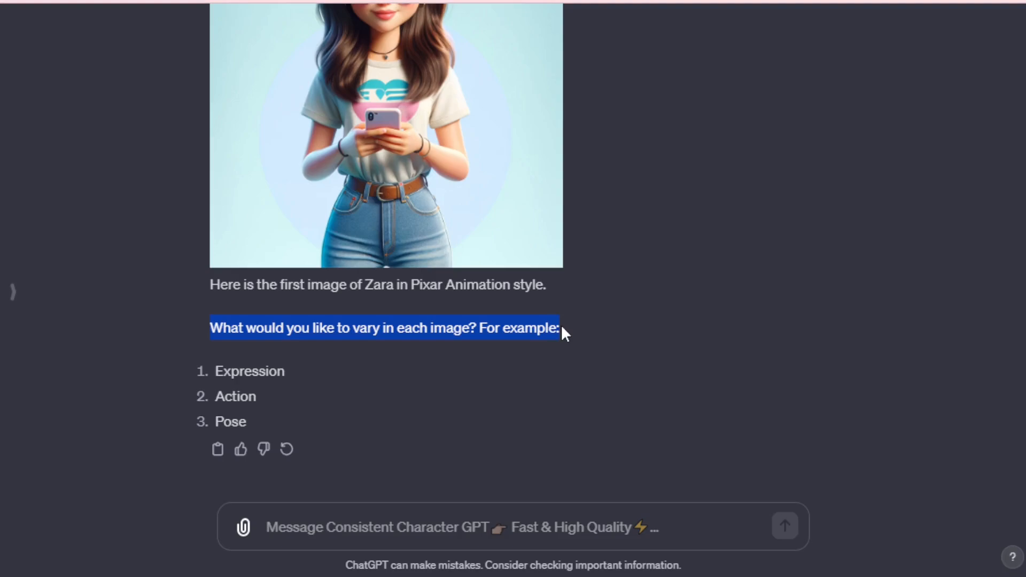
double_click(249, 370)
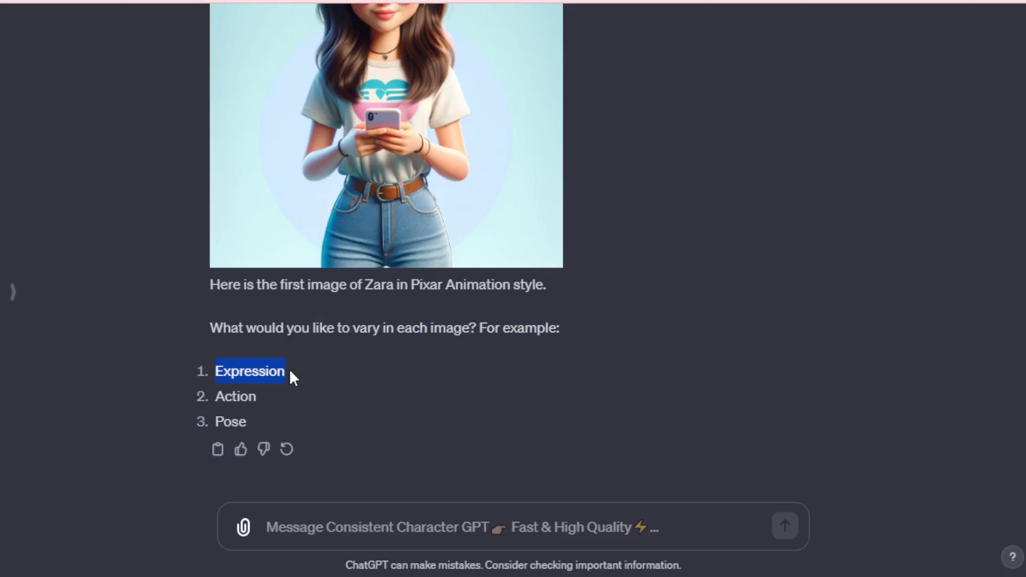
mouse_move(219, 397)
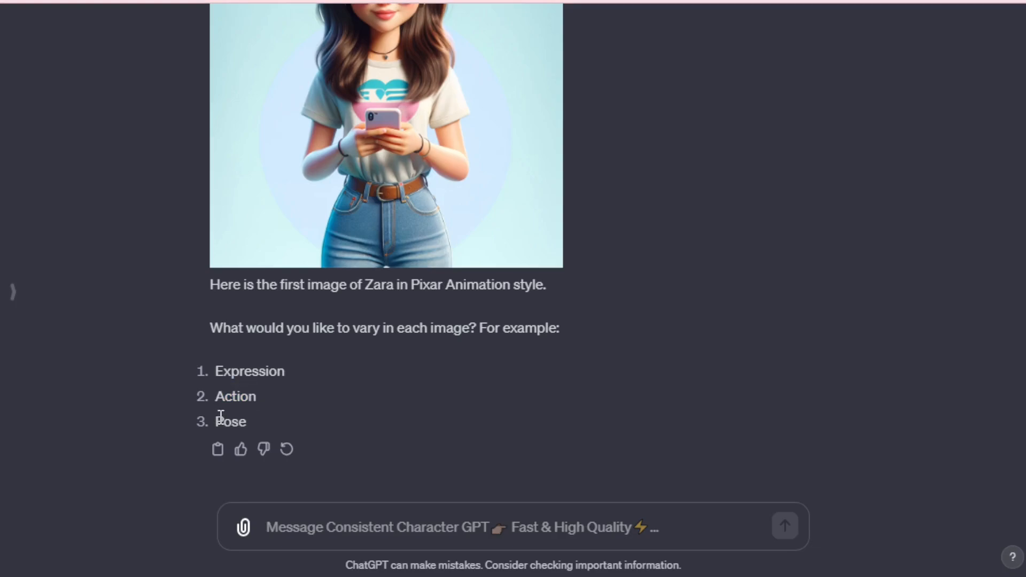
mouse_move(278, 423)
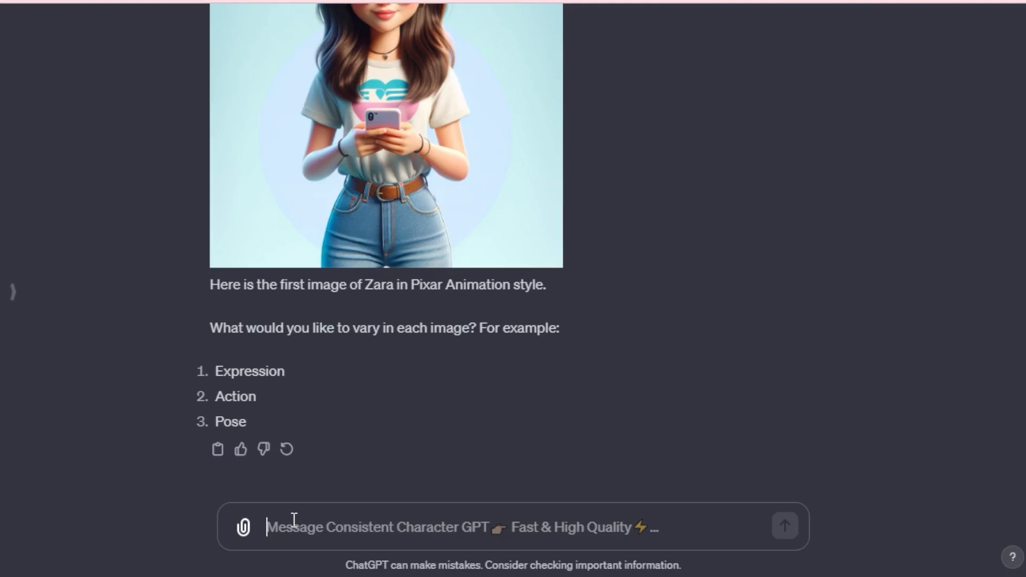
type("ok, lets create with joyfully expression.")
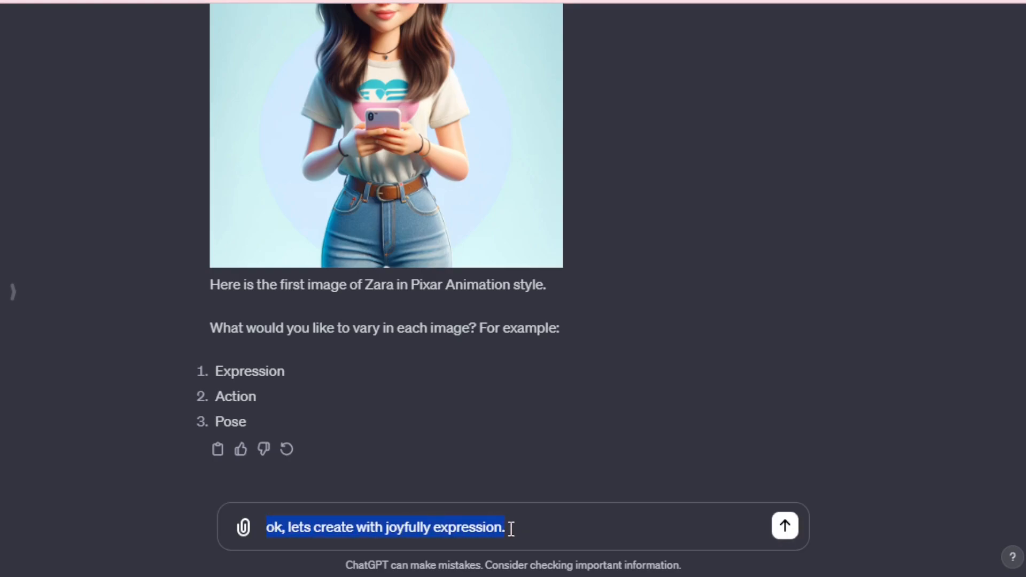
left_click(783, 526)
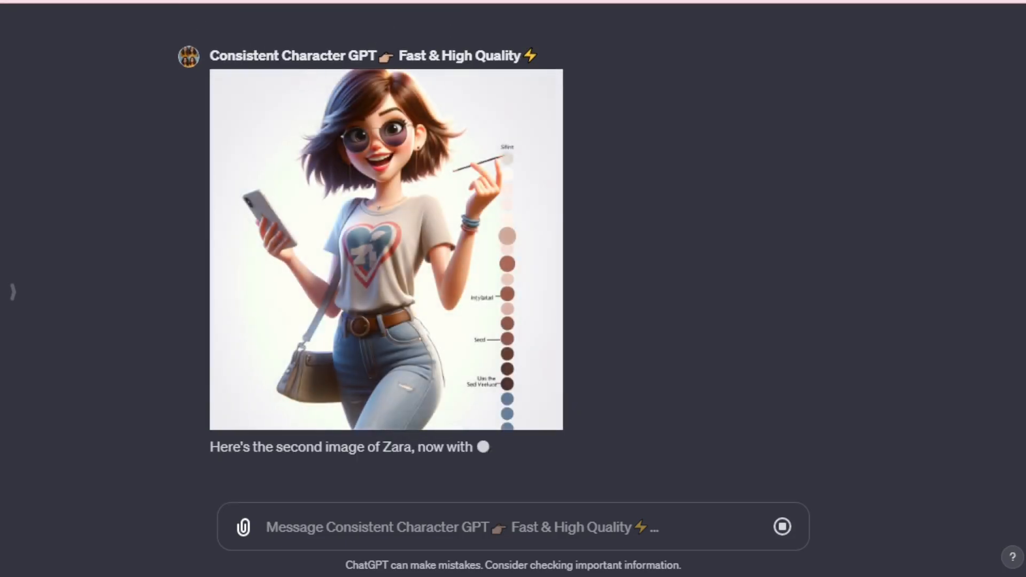
- Inspect the joyful Zara image at full size and return to the chat
scroll("down", 3)
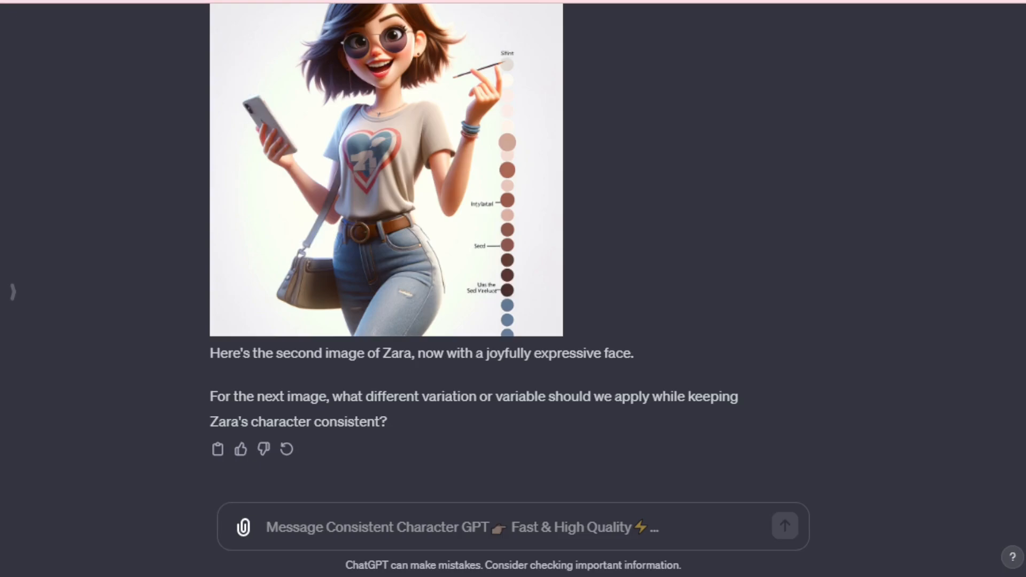
left_click(386, 168)
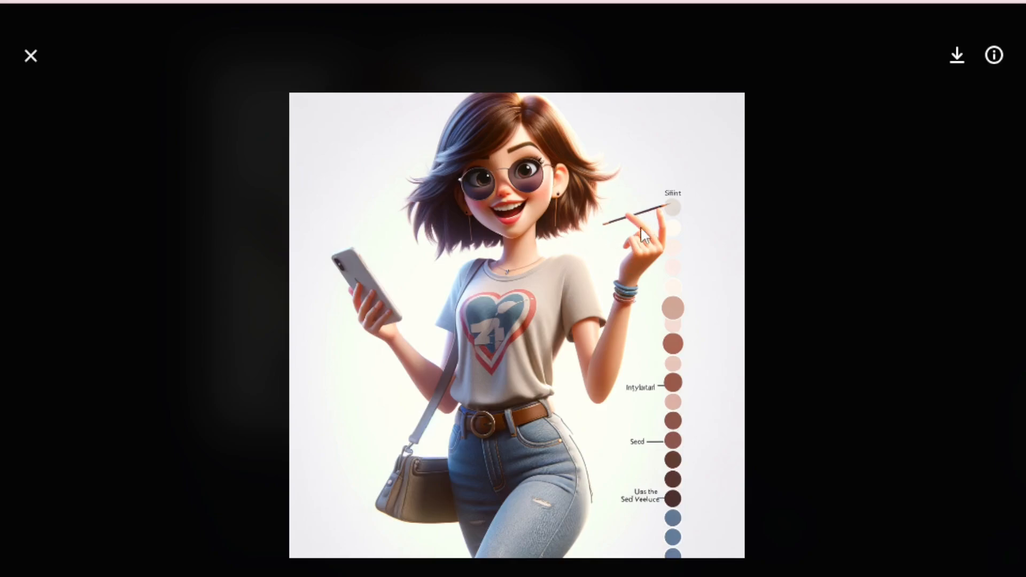
mouse_move(503, 317)
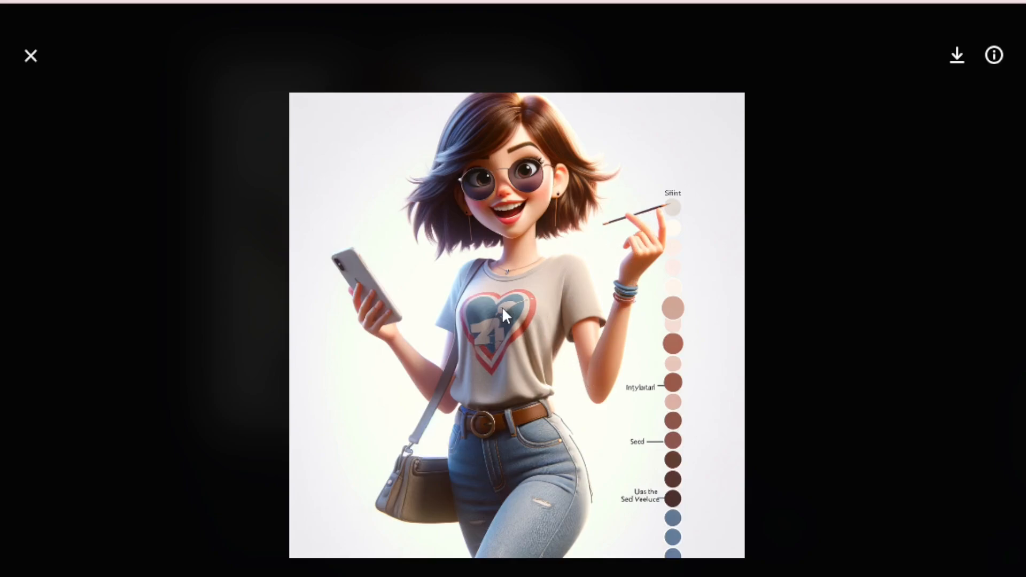
mouse_move(103, 99)
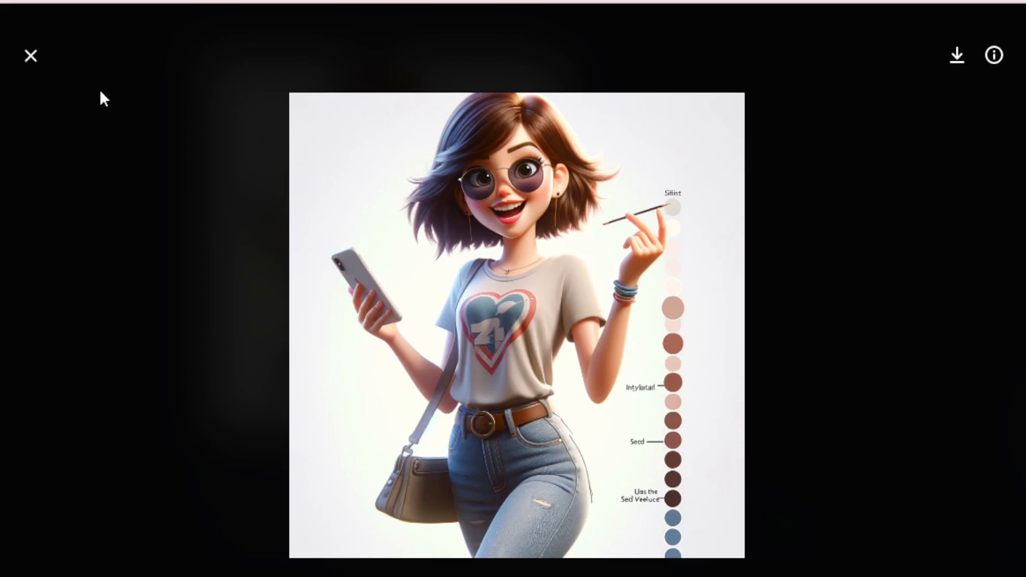
left_click(30, 55)
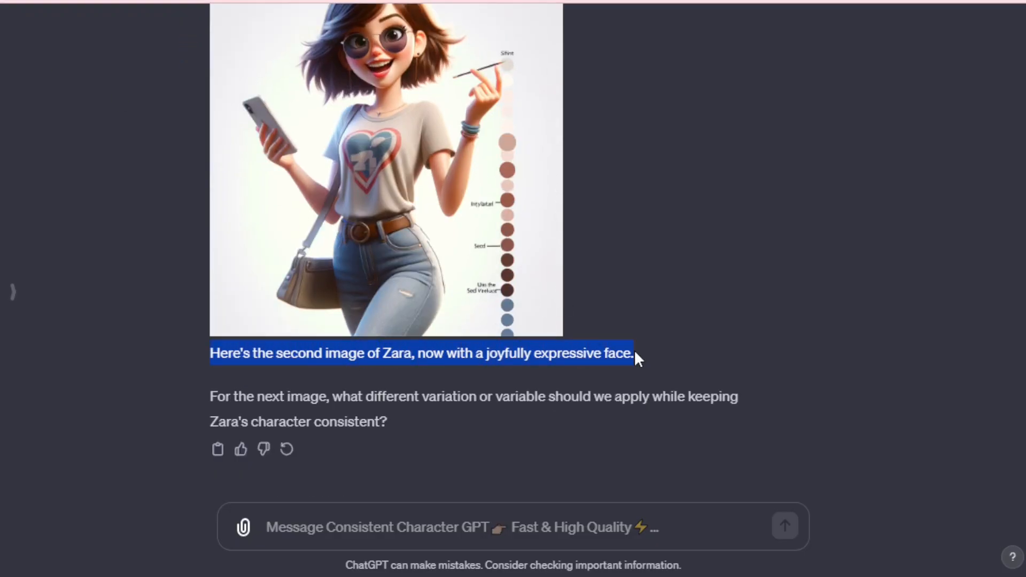
- Request three Zara images with happy, sad and romantic expressions
type("ok, lets create 3 different type of expression, like - happy, sad and romantic.")
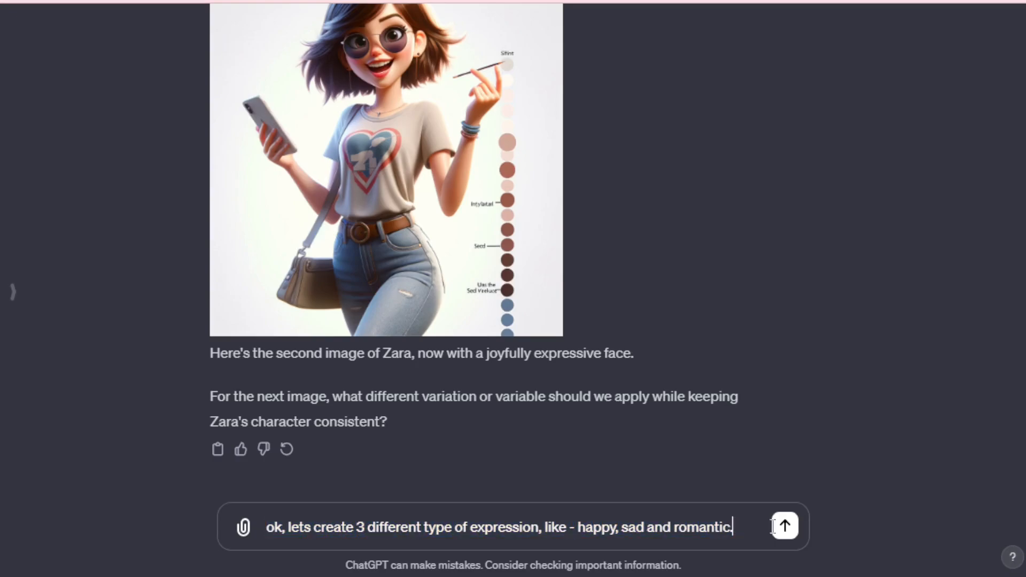
left_click(784, 527)
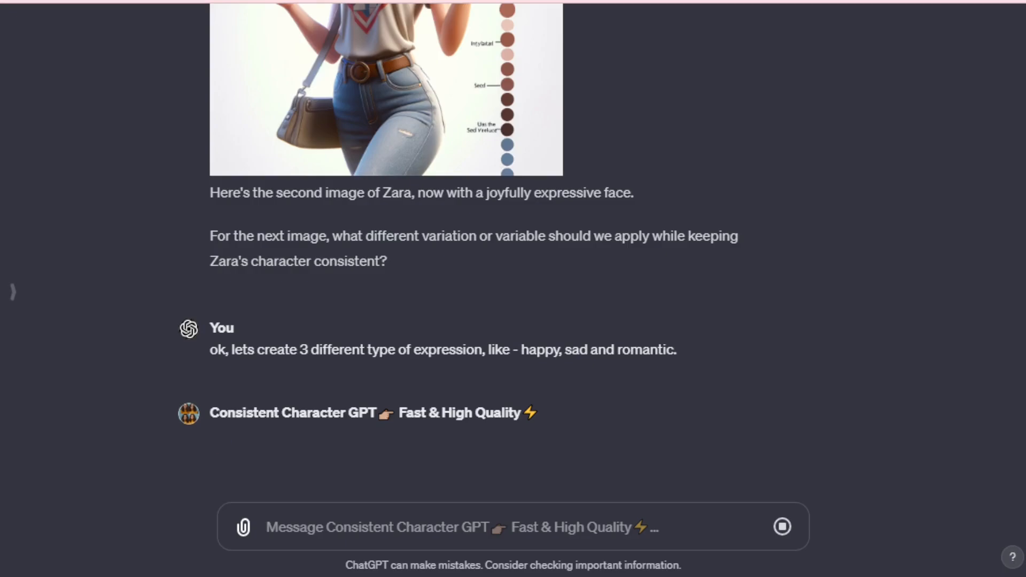
scroll("down", 3)
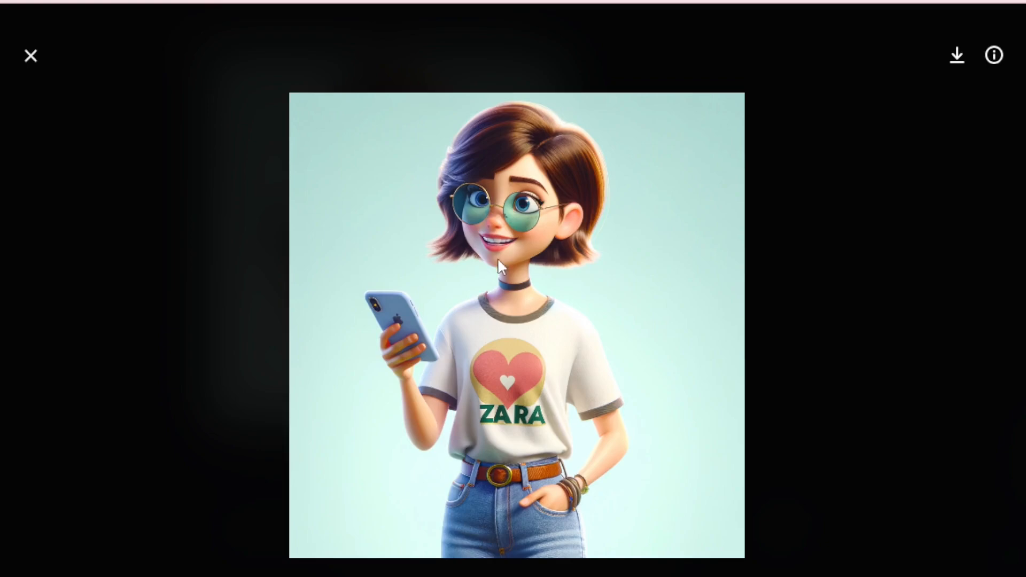
mouse_move(395, 332)
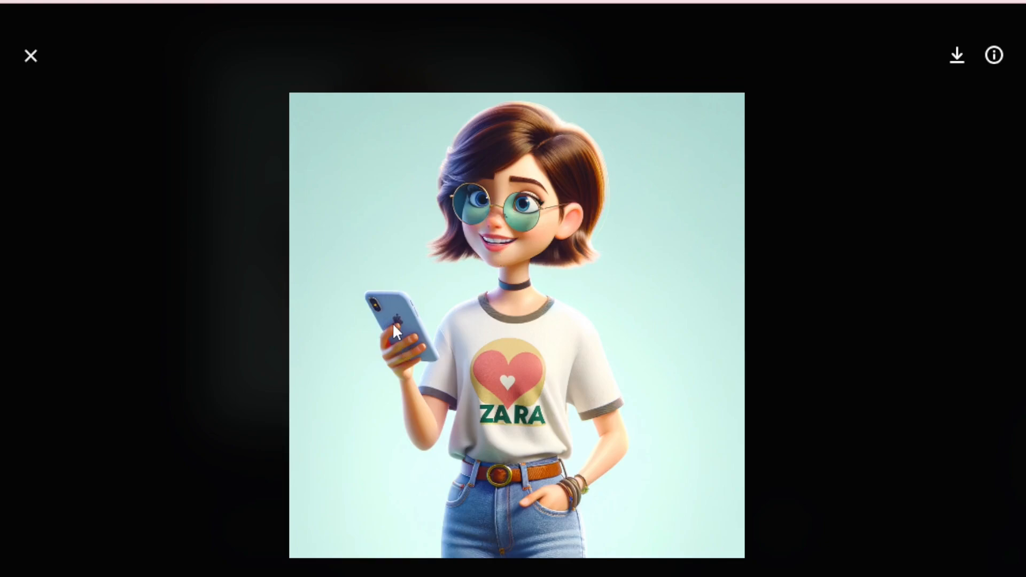
mouse_move(430, 331)
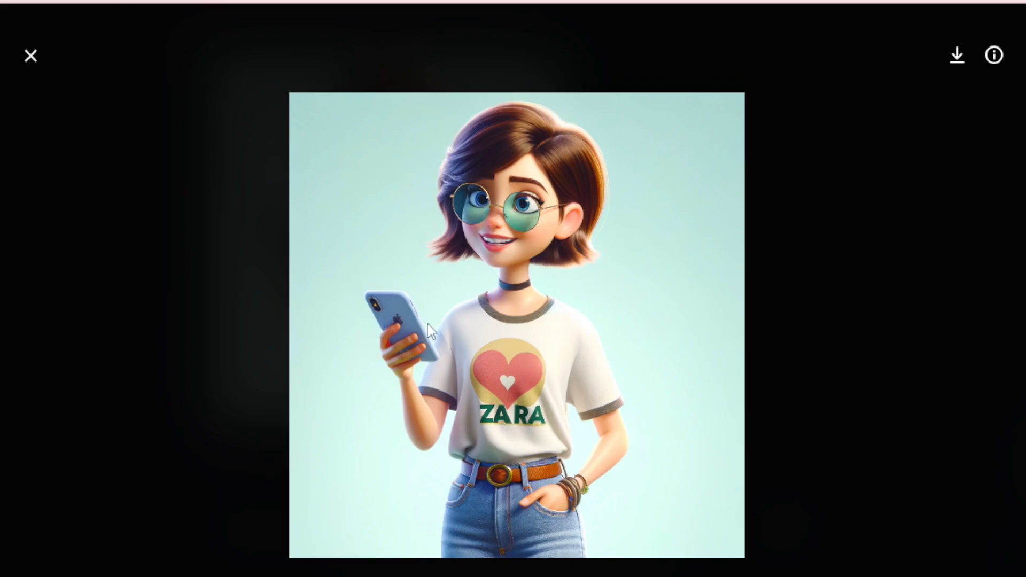
mouse_move(527, 387)
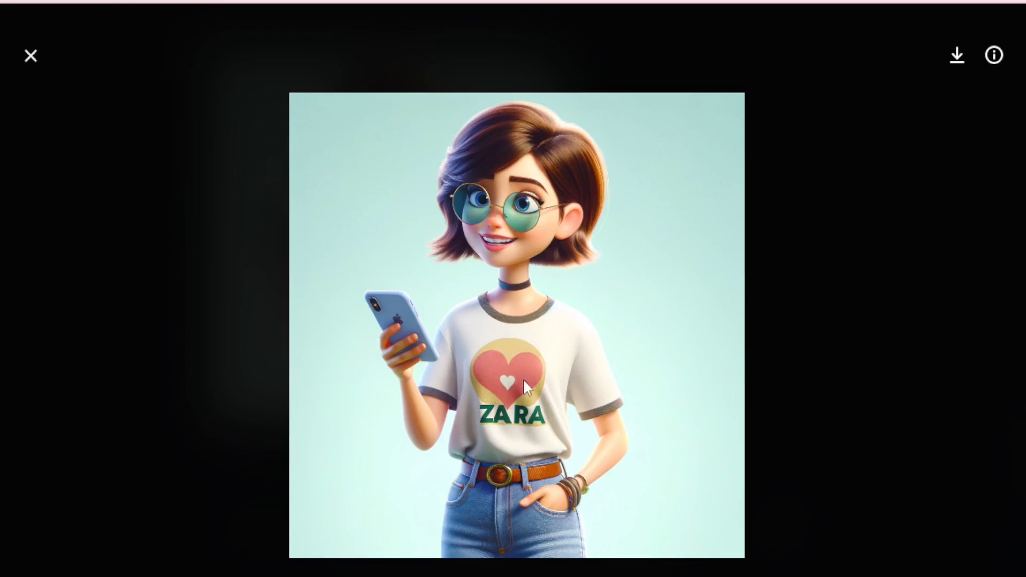
mouse_move(566, 493)
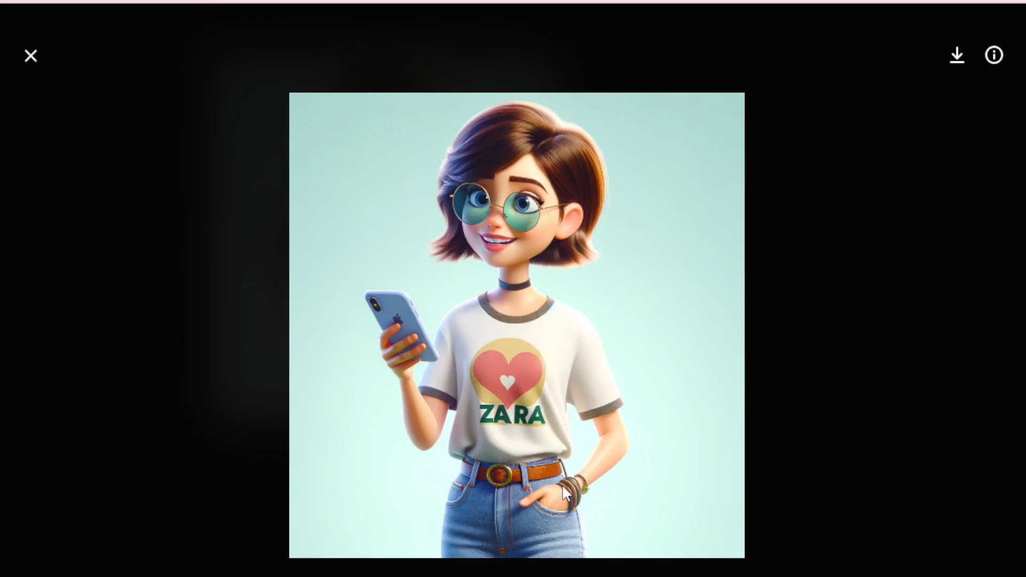
- Step through the happy, sad and romantic images enlarged, then return to the chat
left_click(30, 54)
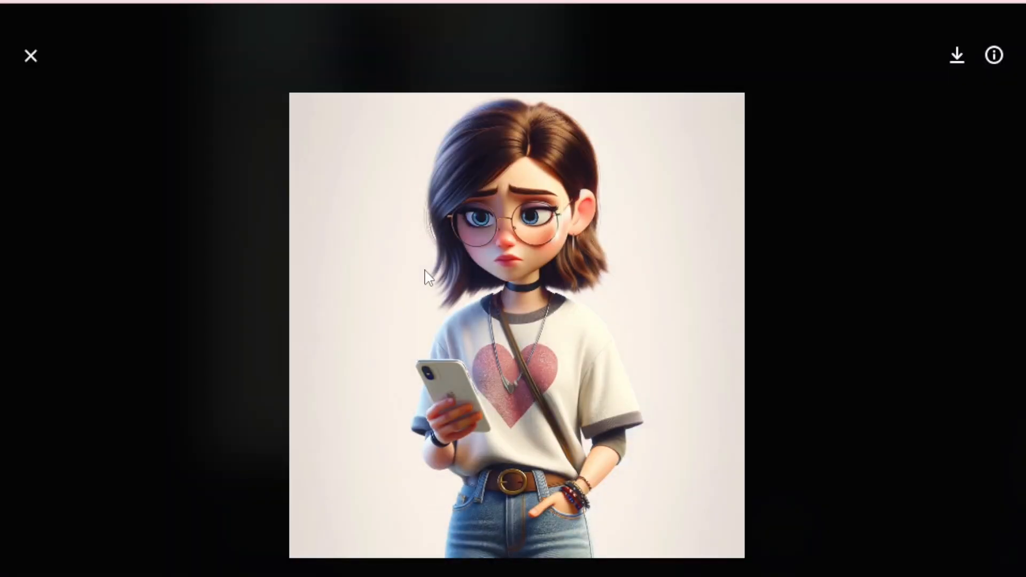
mouse_move(494, 382)
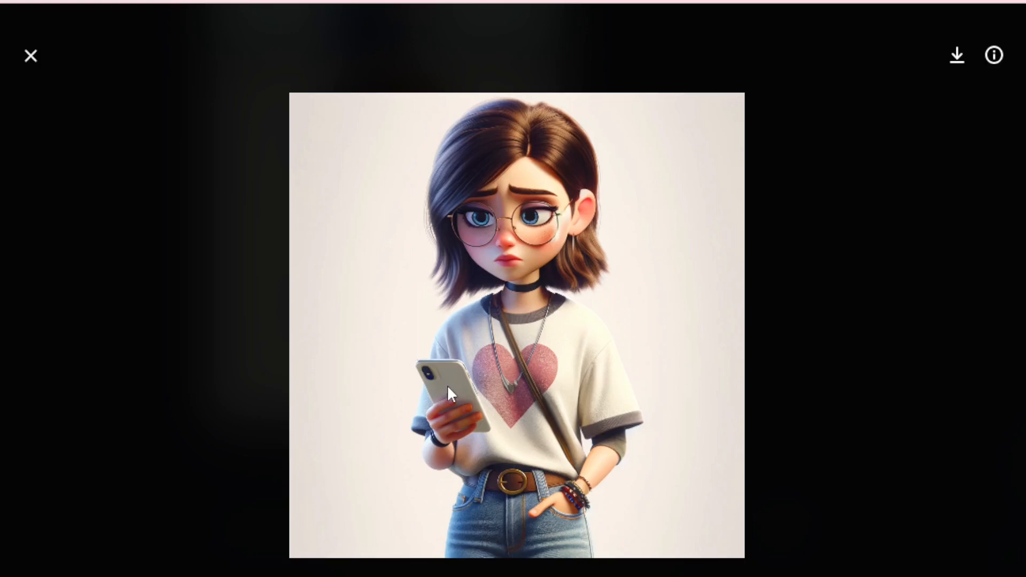
mouse_move(491, 255)
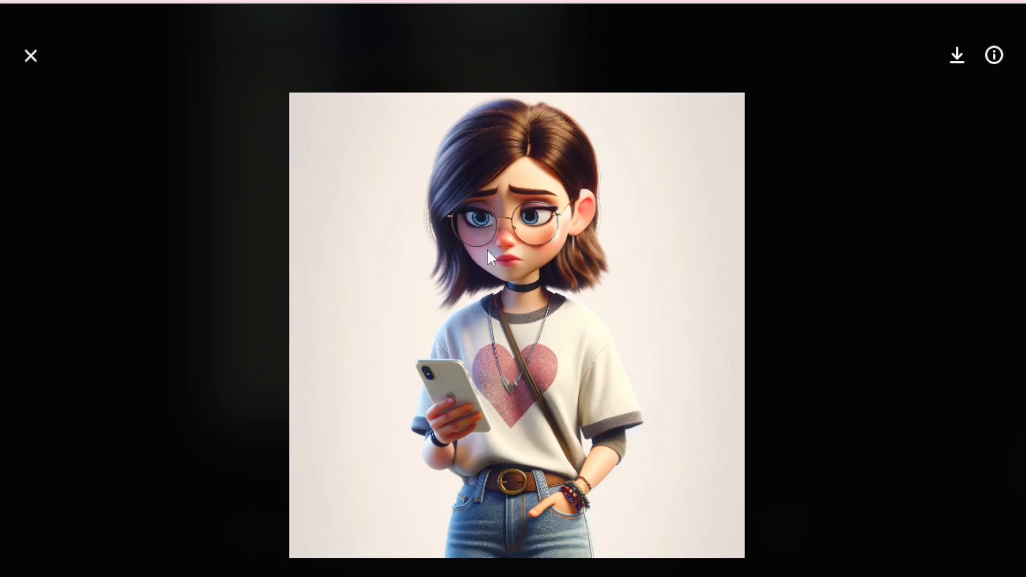
left_click(30, 55)
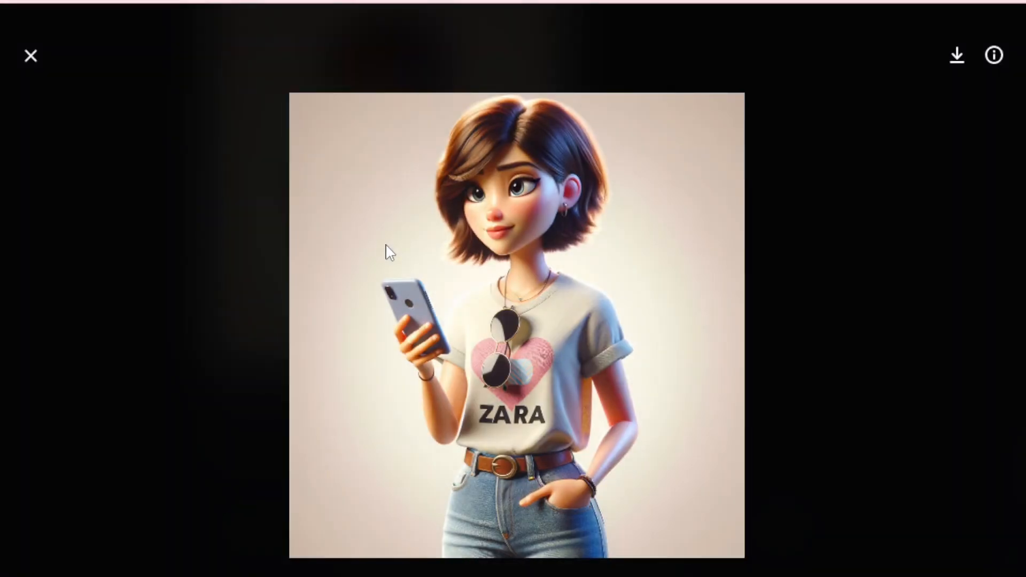
mouse_move(506, 193)
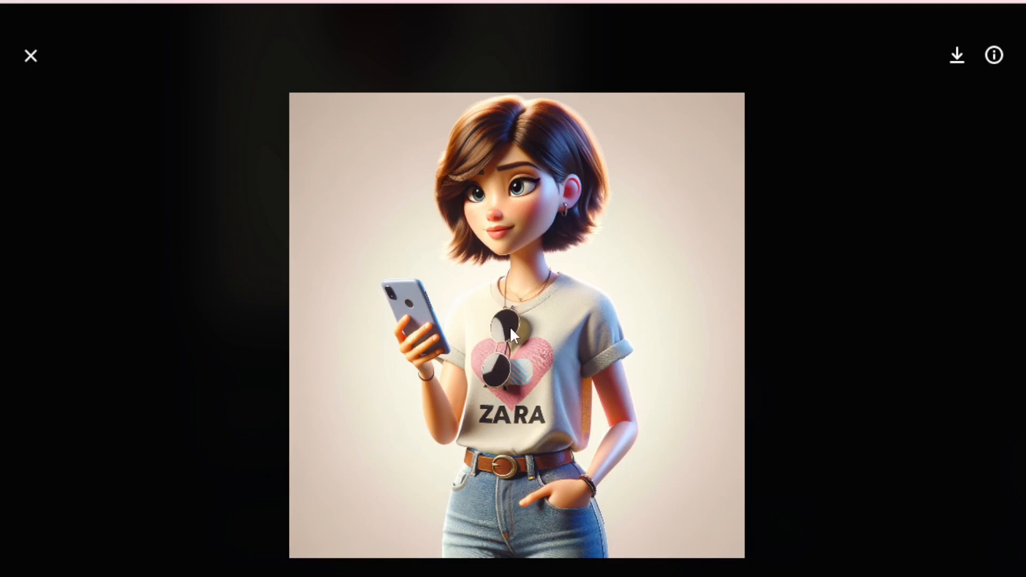
mouse_move(416, 343)
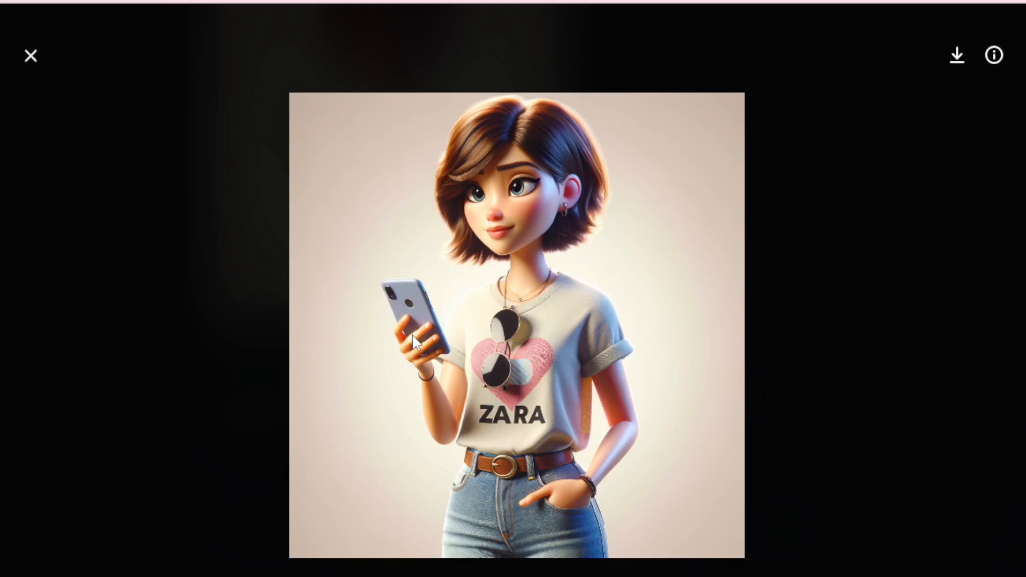
left_click(30, 55)
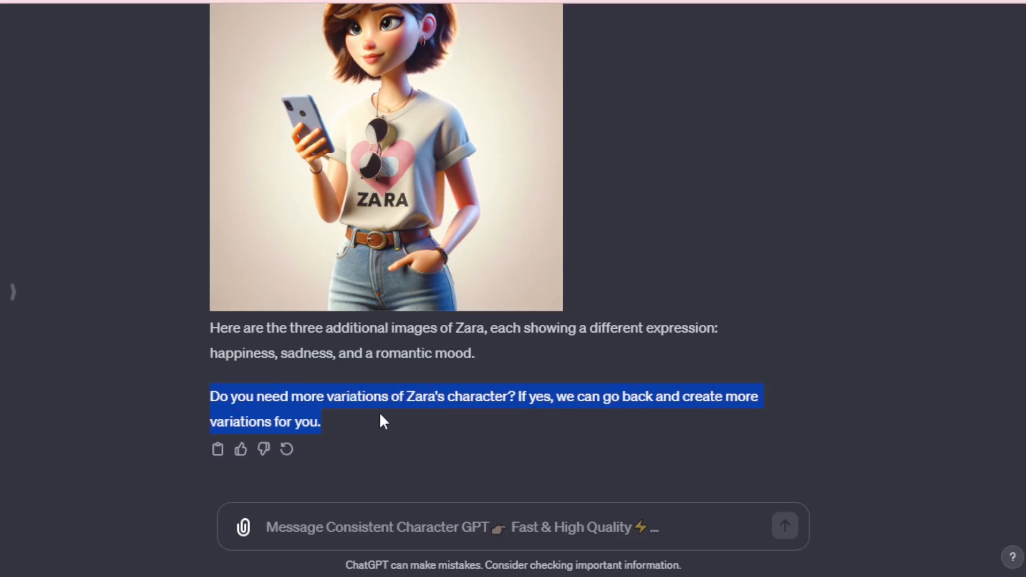
- Request three different actions with running, dancing and jumping examples
type("Ok, lets create 3 different type of actions.")
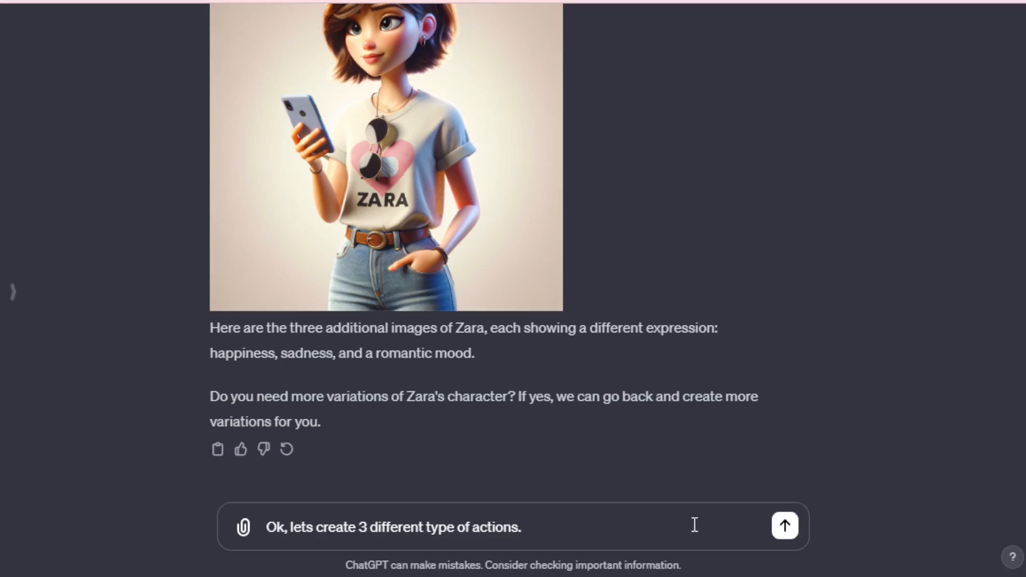
left_click(783, 526)
type("like - running, dancing and jumping.")
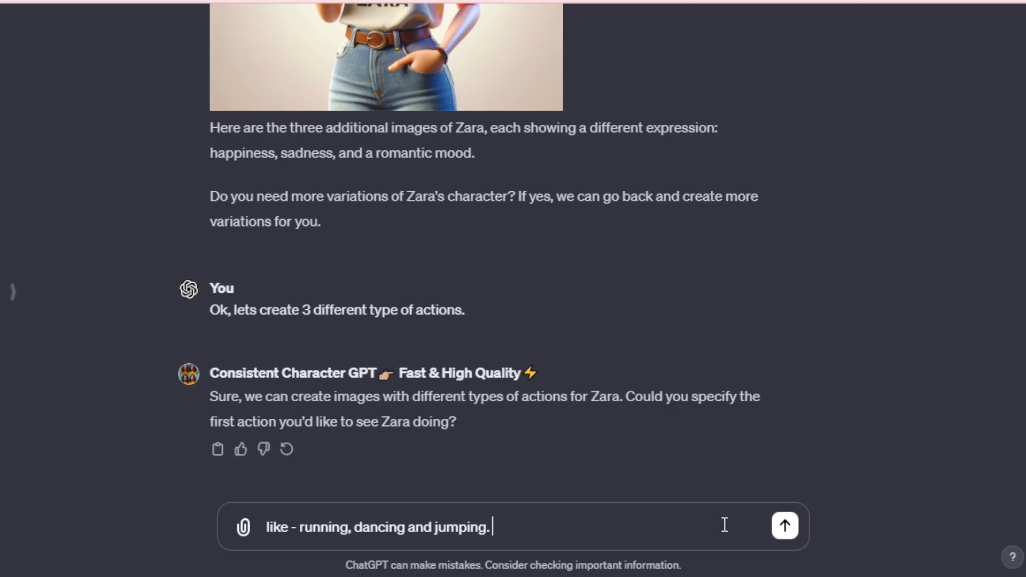
left_click(784, 526)
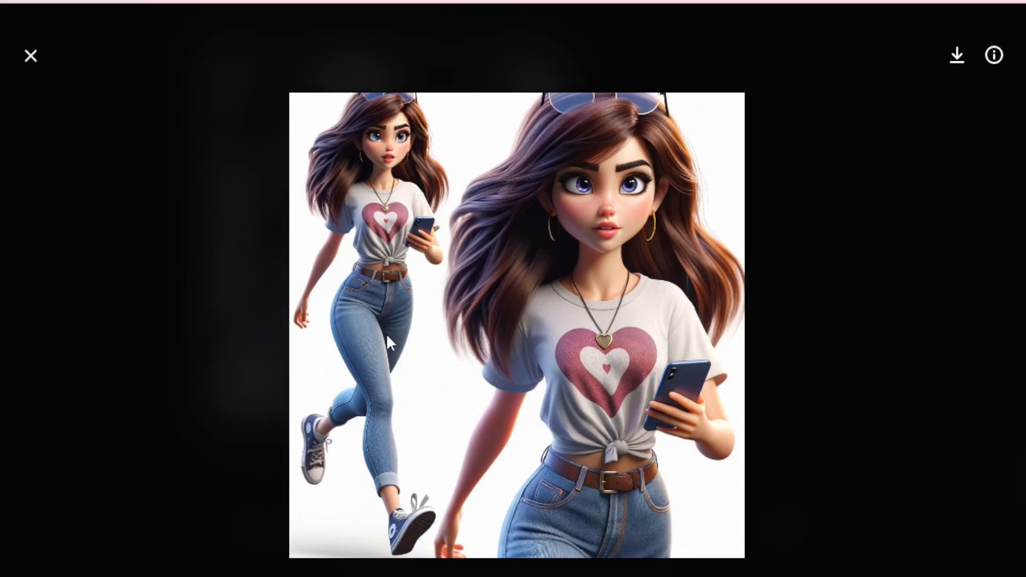
left_click(30, 56)
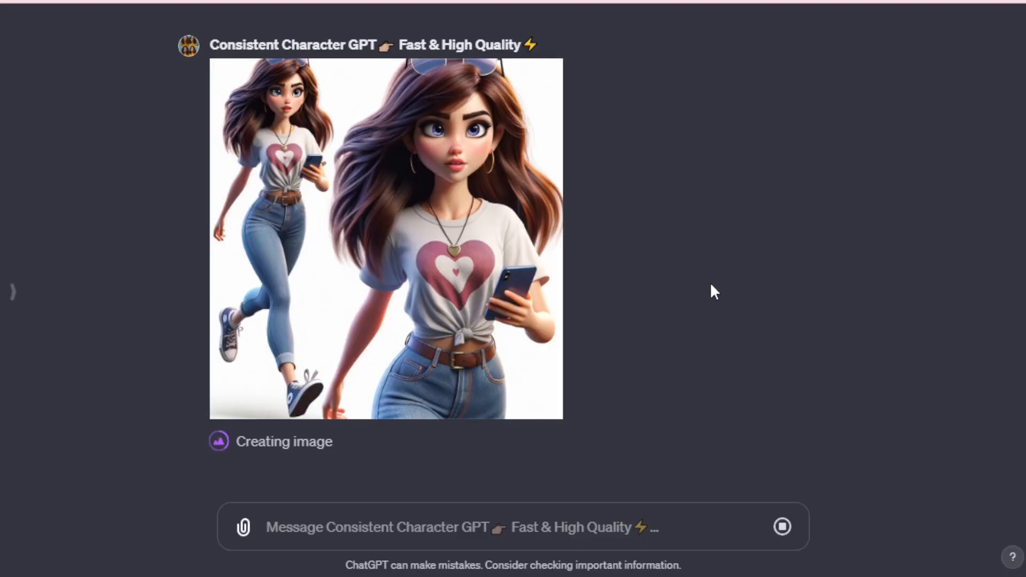
- Look over the action images, viewing the short-haired character image full size
scroll("down", 3)
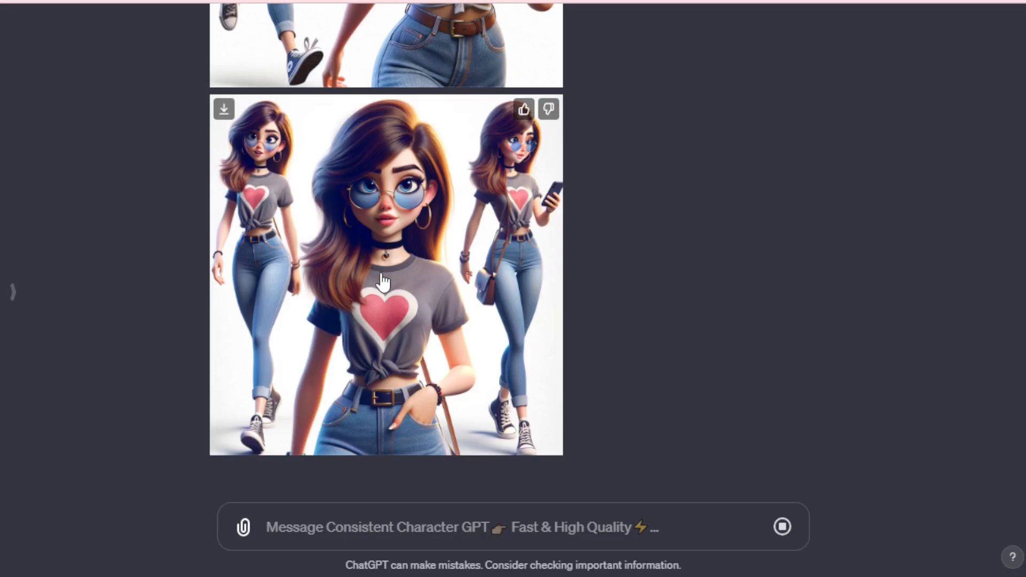
scroll("up", 3)
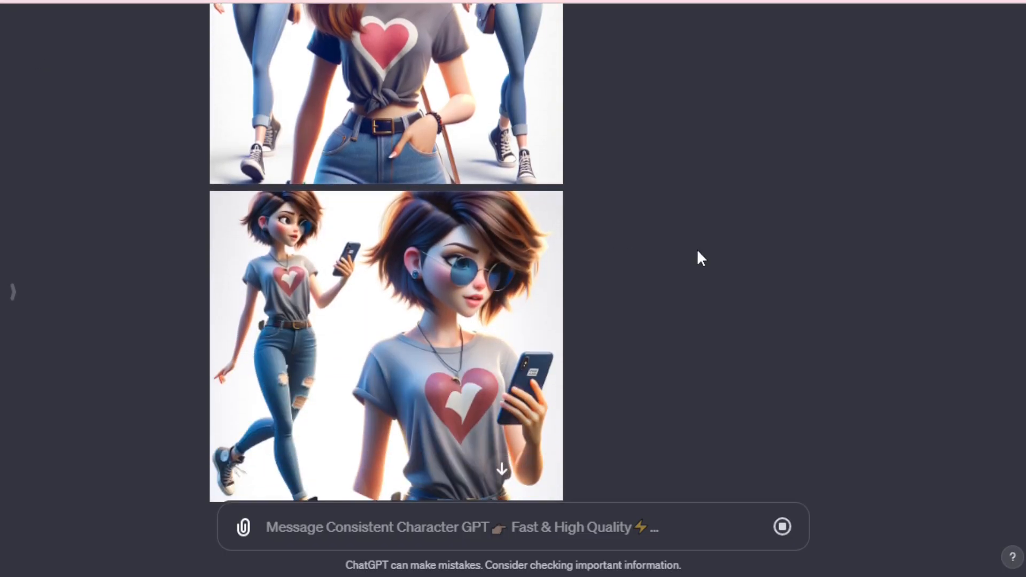
left_click(386, 345)
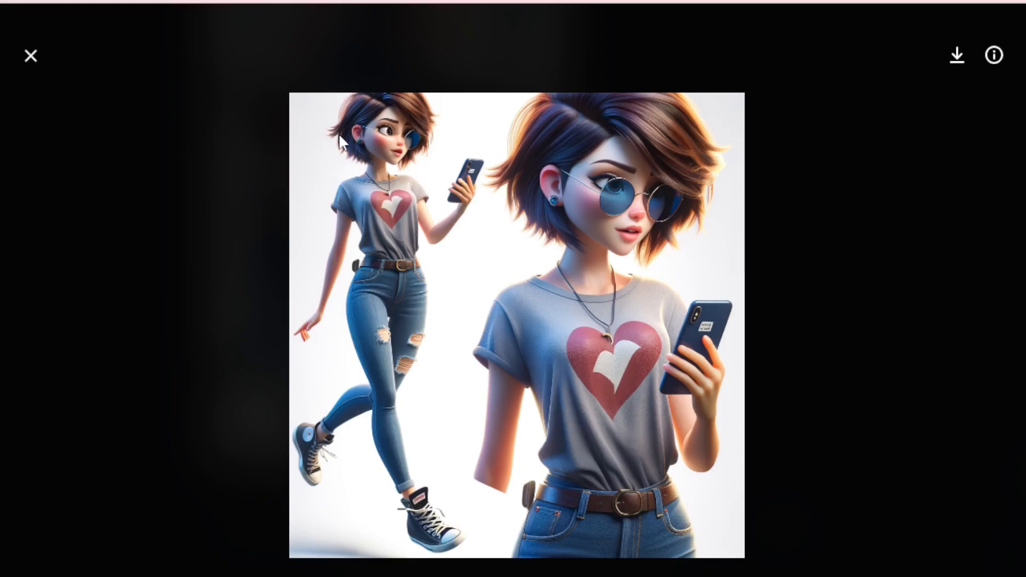
mouse_move(559, 234)
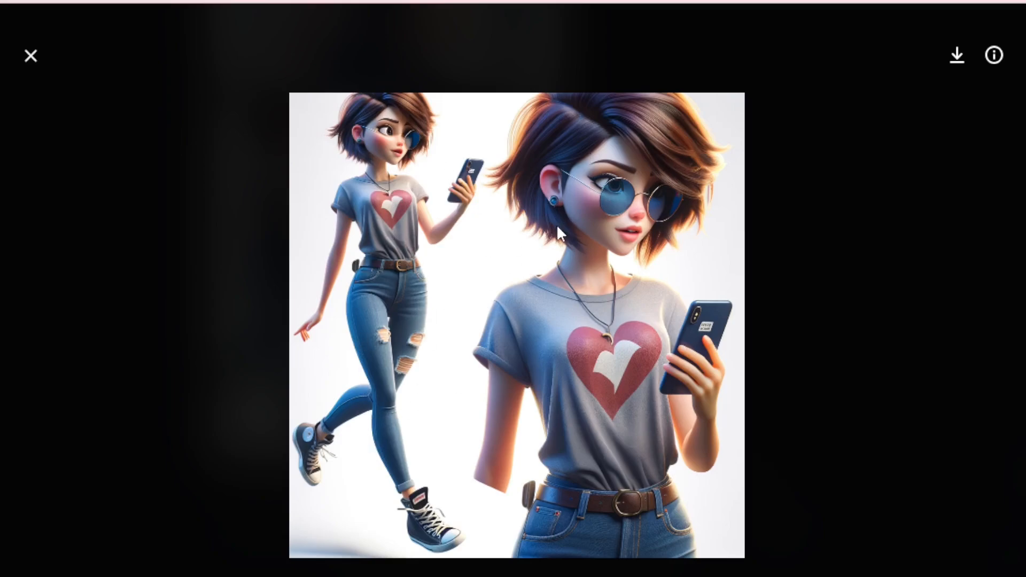
left_click(30, 55)
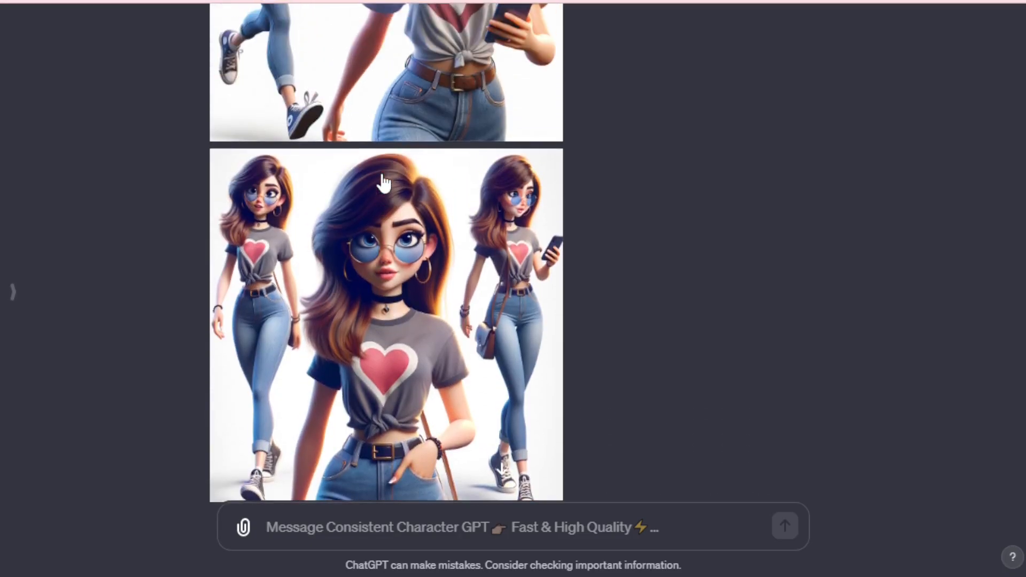
- Send the romantic selfie request and view the resulting Zara selfie full size
scroll("down", 3)
type("create romantic selfie expression for selfie.")
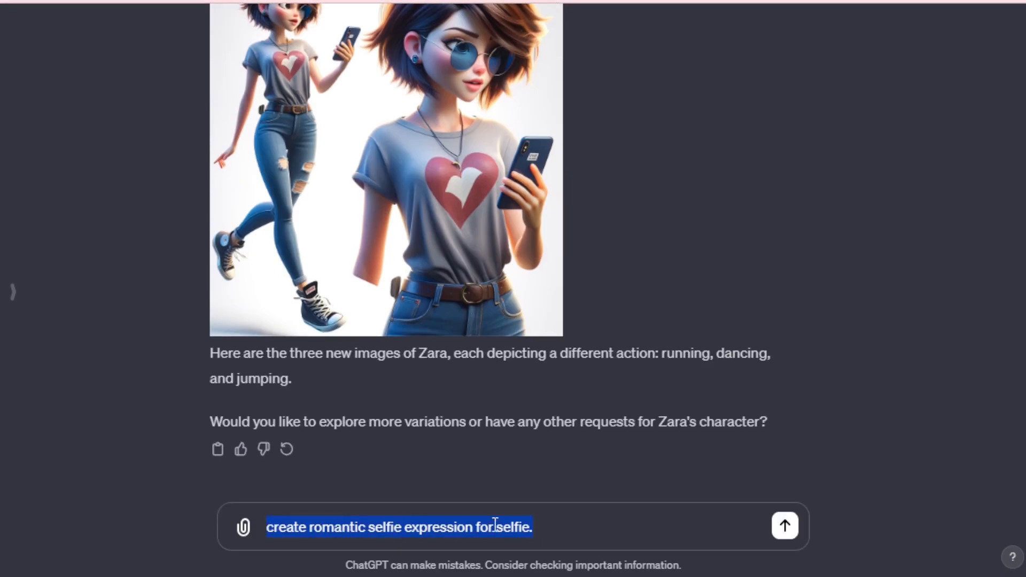
left_click(783, 526)
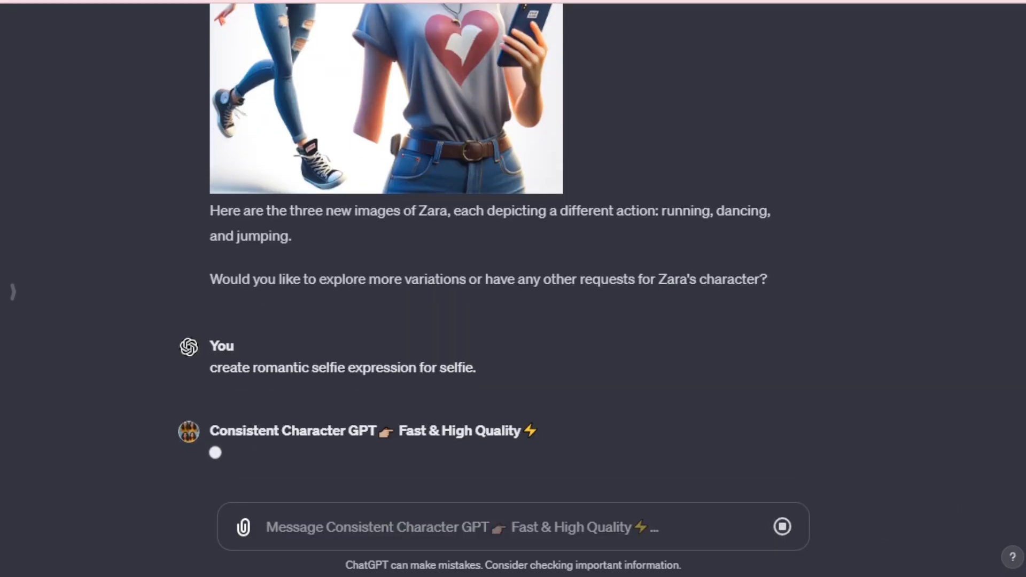
scroll("down", 3)
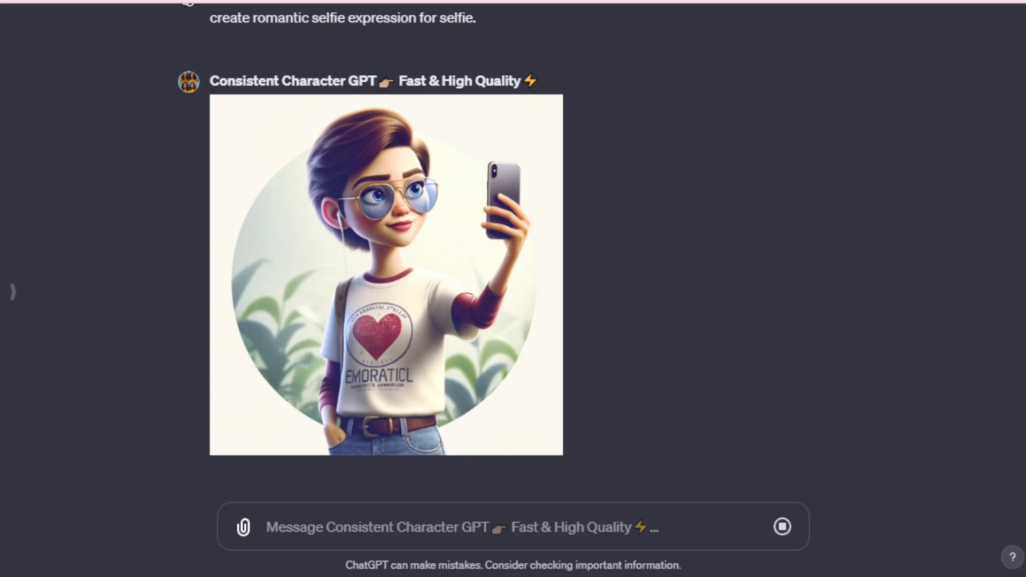
scroll("down", 3)
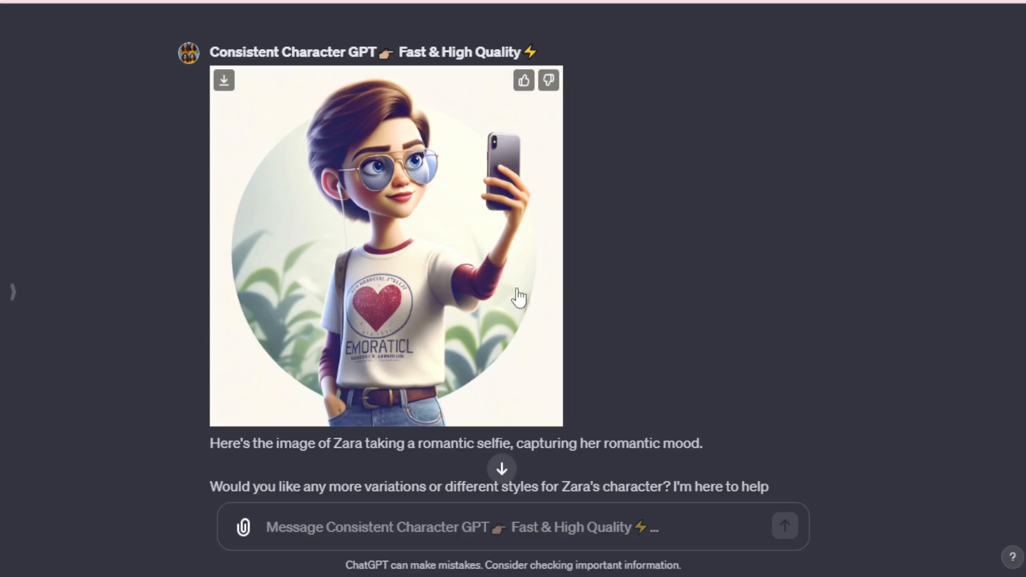
left_click(386, 246)
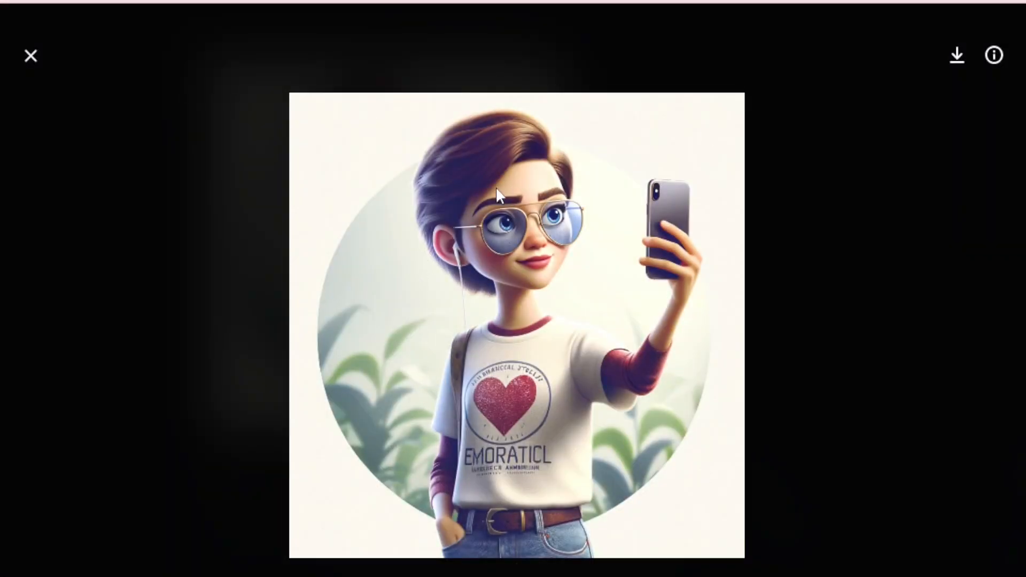
mouse_move(459, 274)
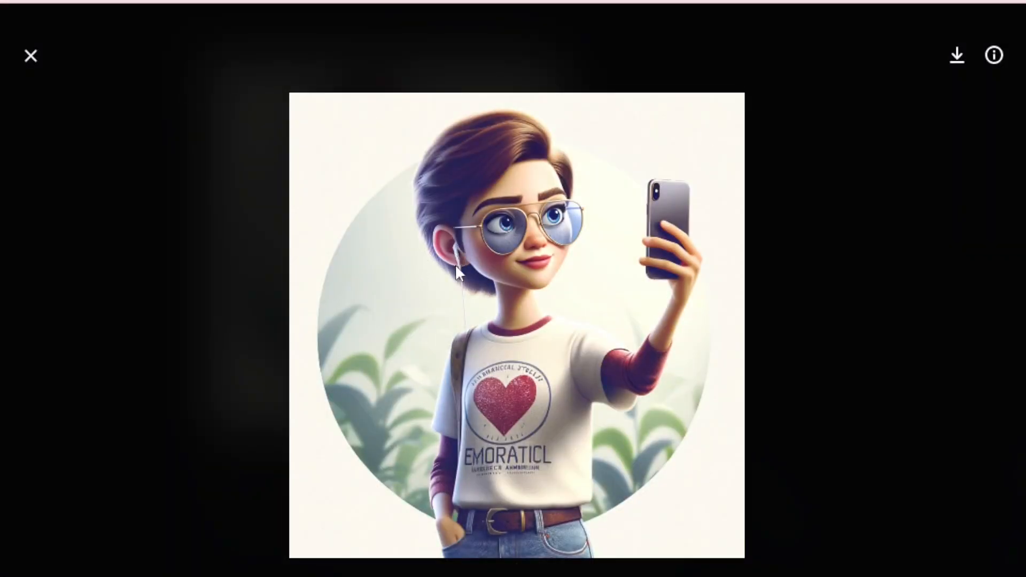
mouse_move(657, 238)
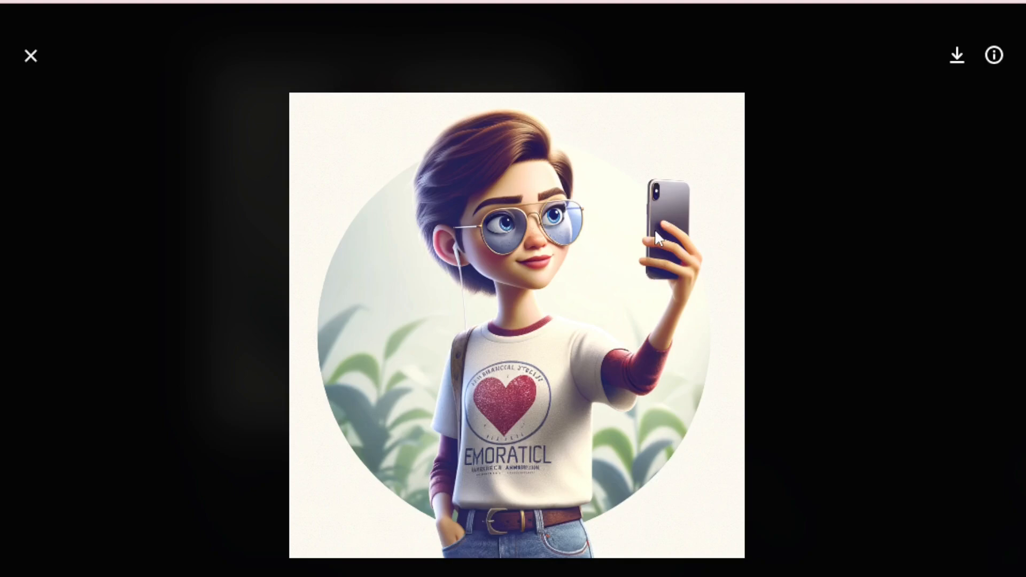
mouse_move(642, 242)
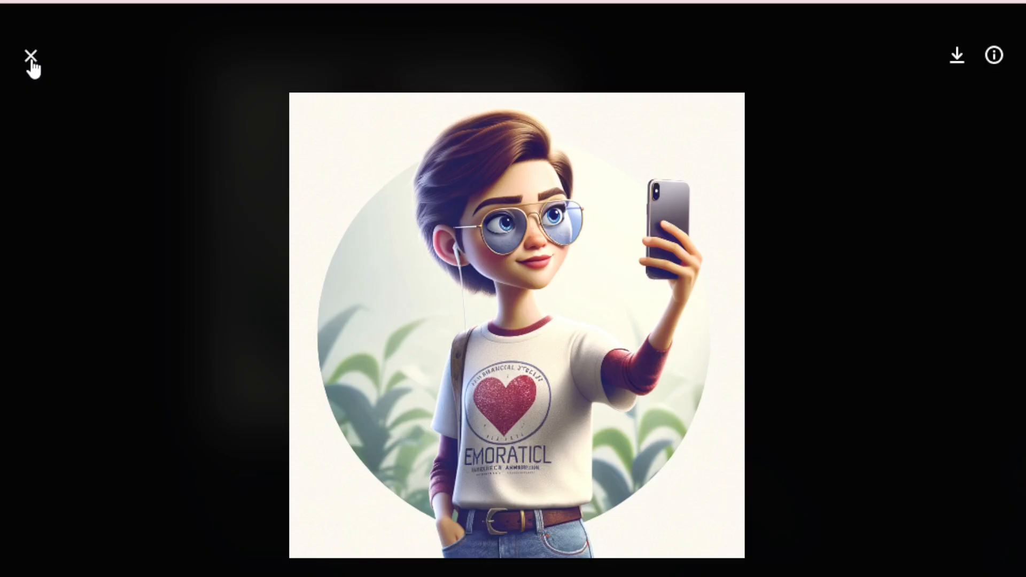
left_click(31, 56)
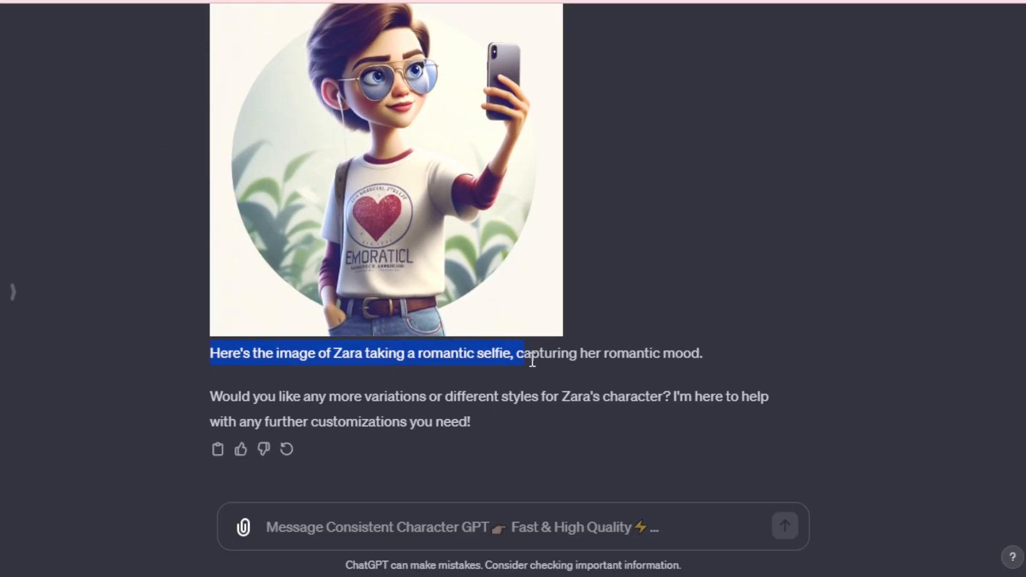
- Request one more selfie of Zara at a beautiful place in San Francisco and review the result
type("create one more this type for beautiful place of San Francisco.")
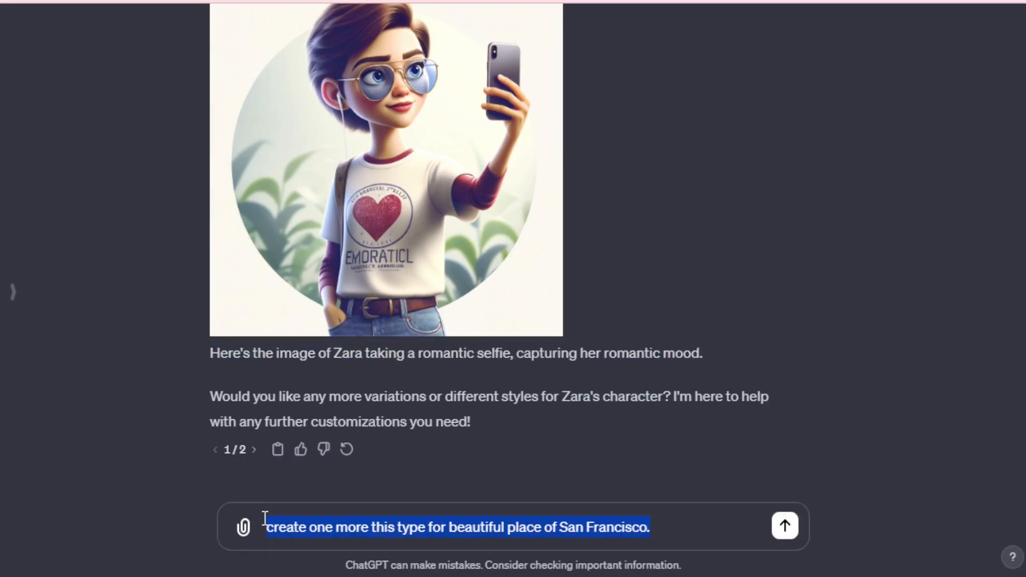
mouse_move(783, 526)
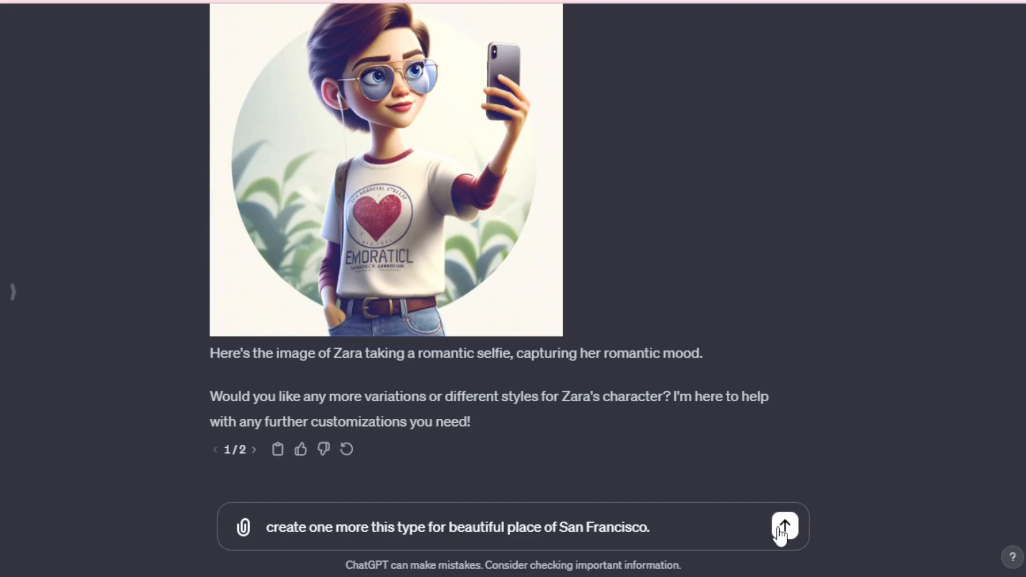
left_click(783, 527)
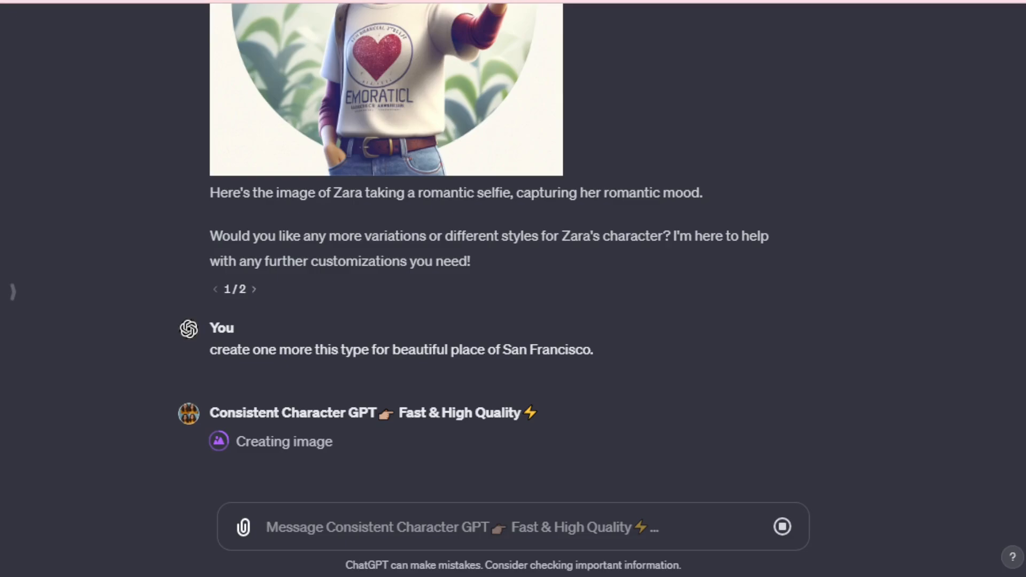
scroll("down", 3)
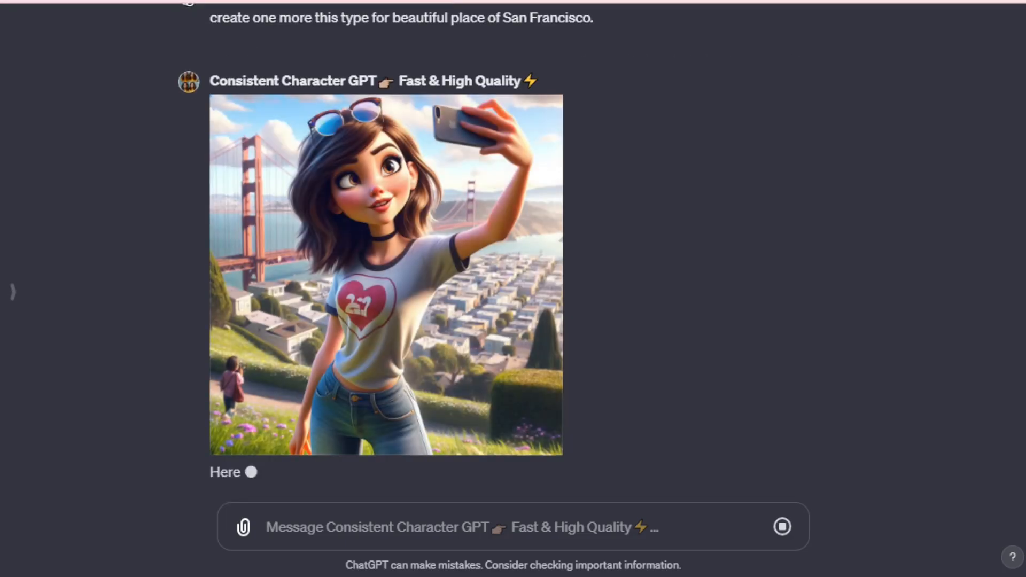
scroll("down", 3)
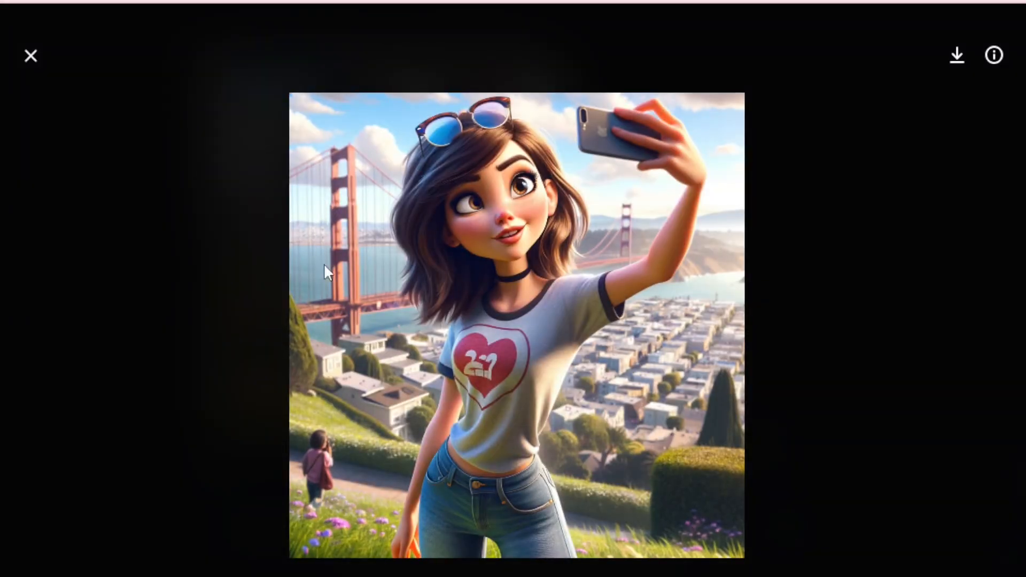
mouse_move(607, 129)
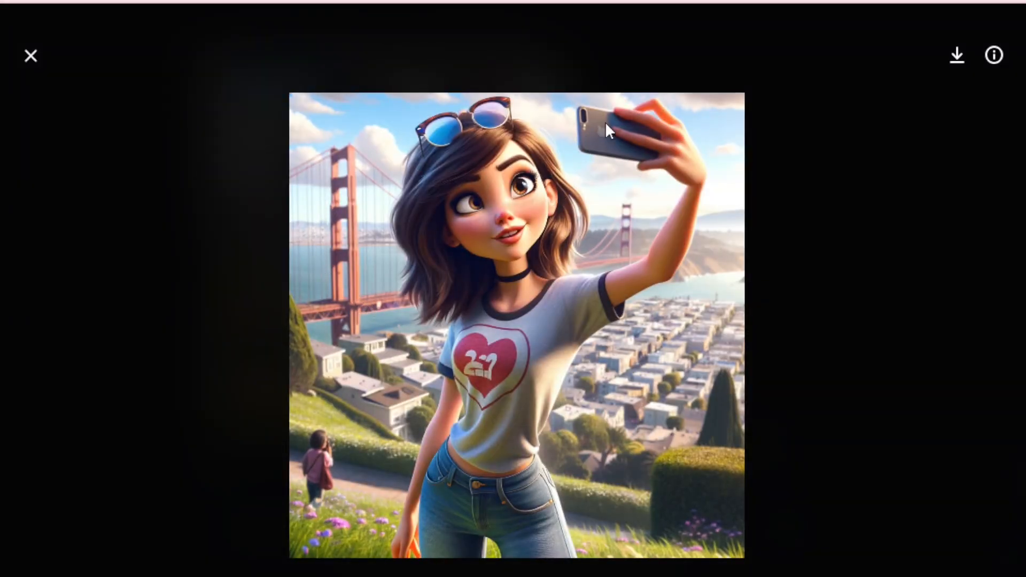
mouse_move(491, 373)
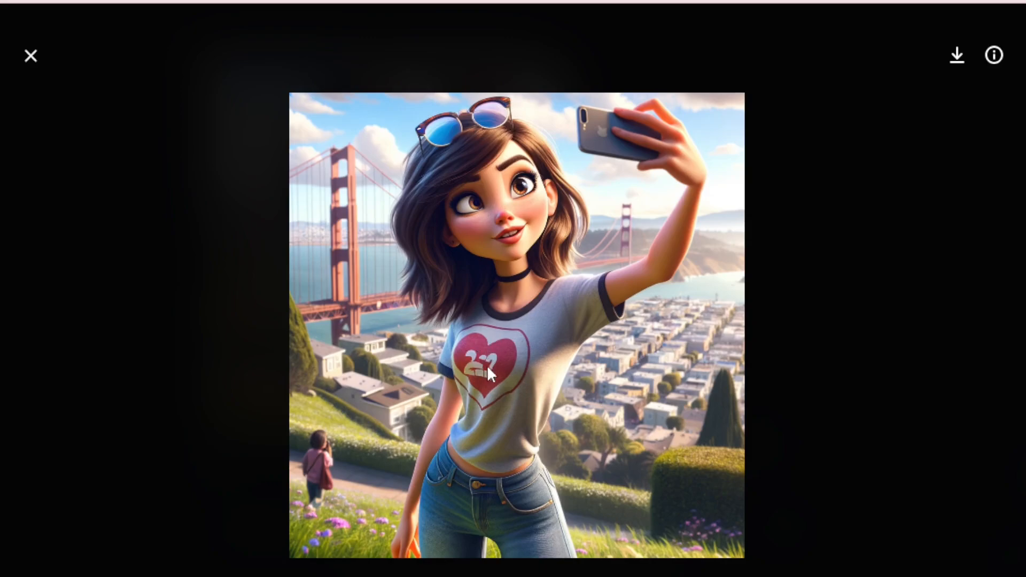
mouse_move(481, 318)
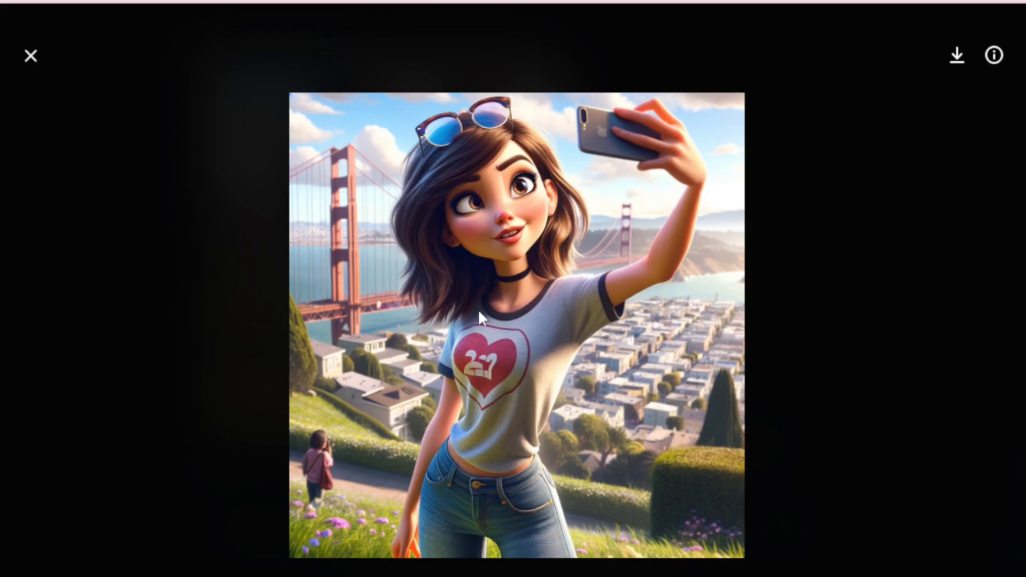
mouse_move(439, 278)
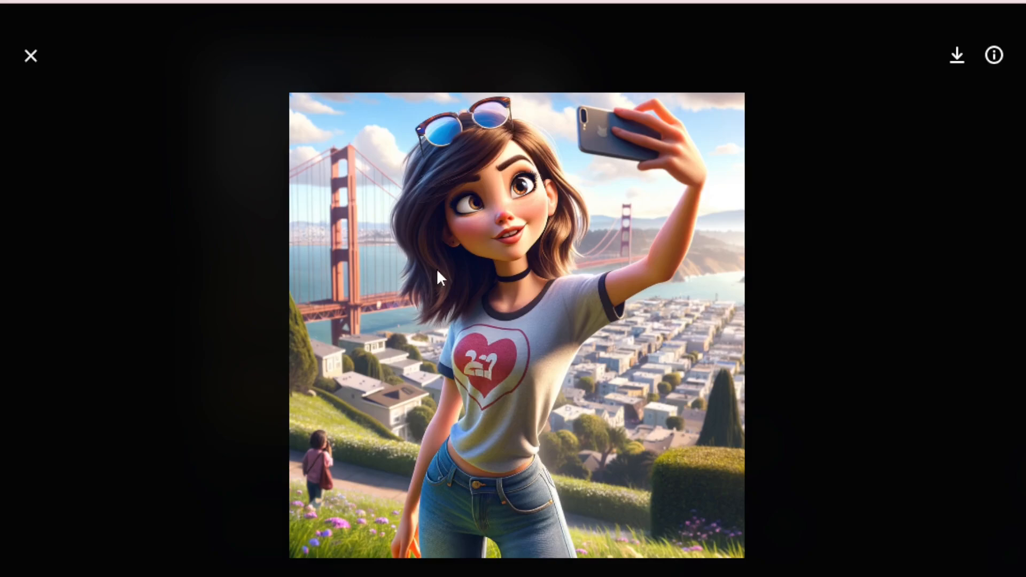
mouse_move(31, 56)
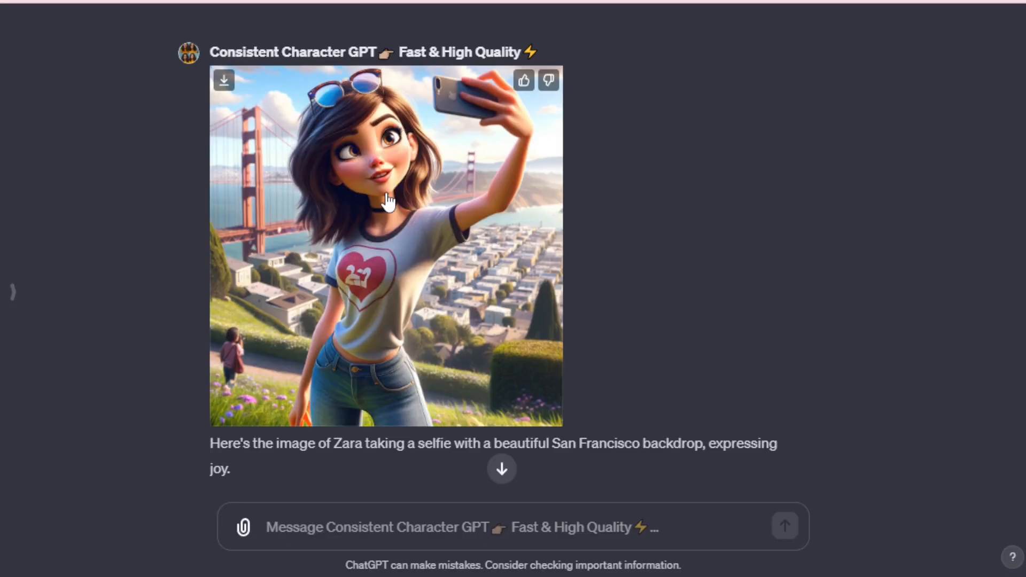
- Request the same San Francisco selfie in horizontal format and enlarge the returned image
type("create one more this type but in horizontal.")
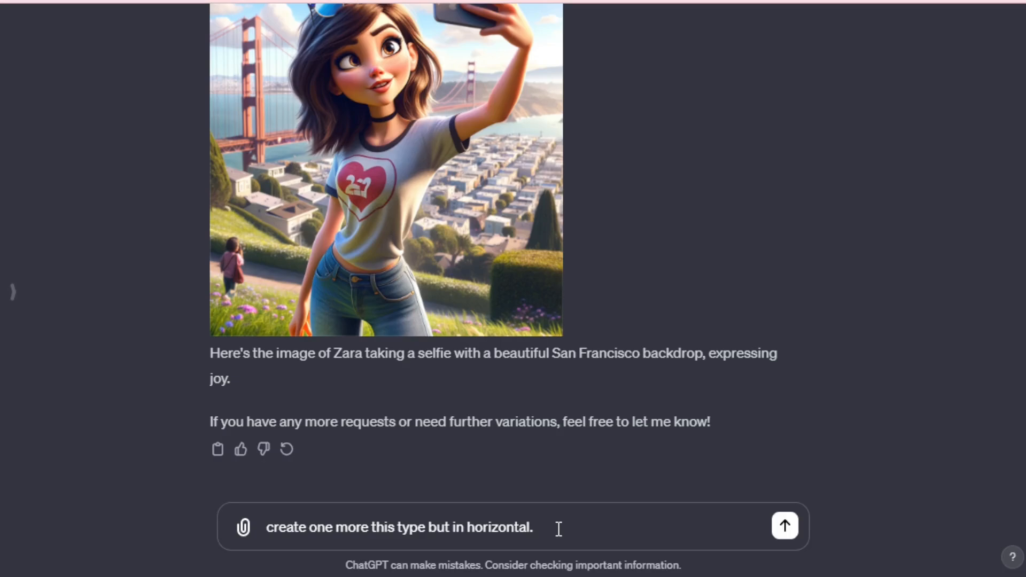
triple_click(398, 526)
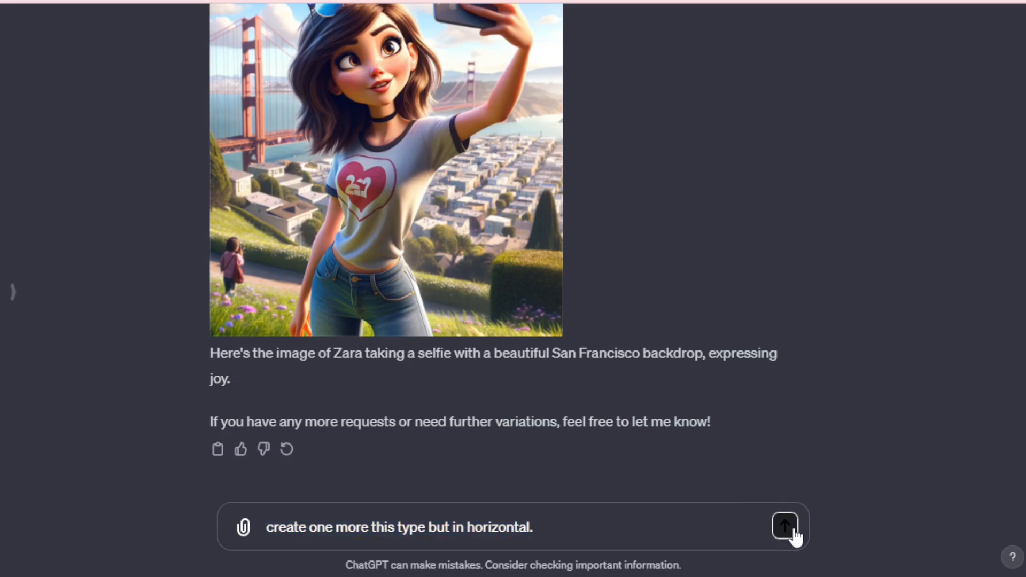
left_click(785, 527)
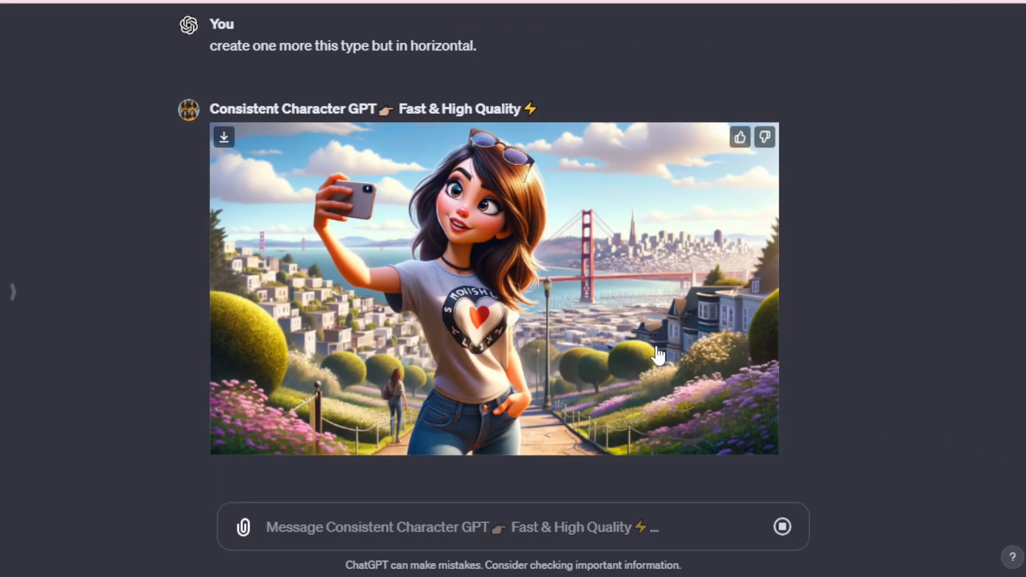
left_click(494, 291)
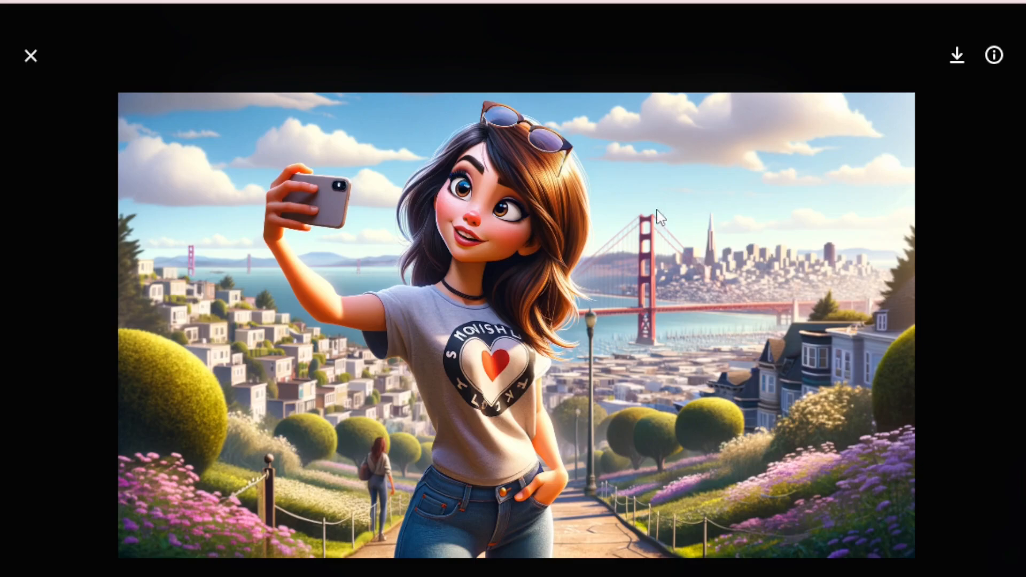
mouse_move(275, 340)
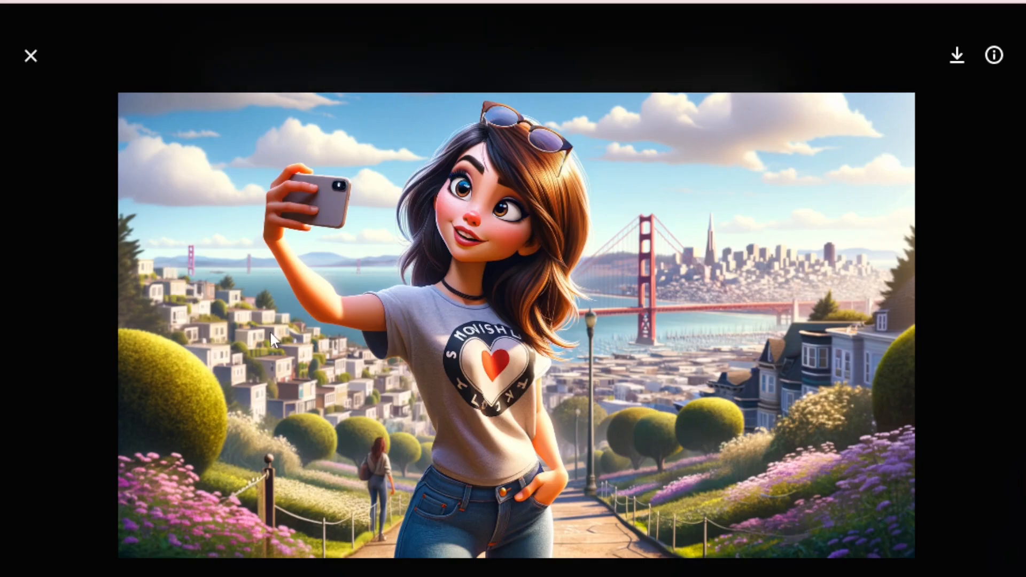
mouse_move(659, 384)
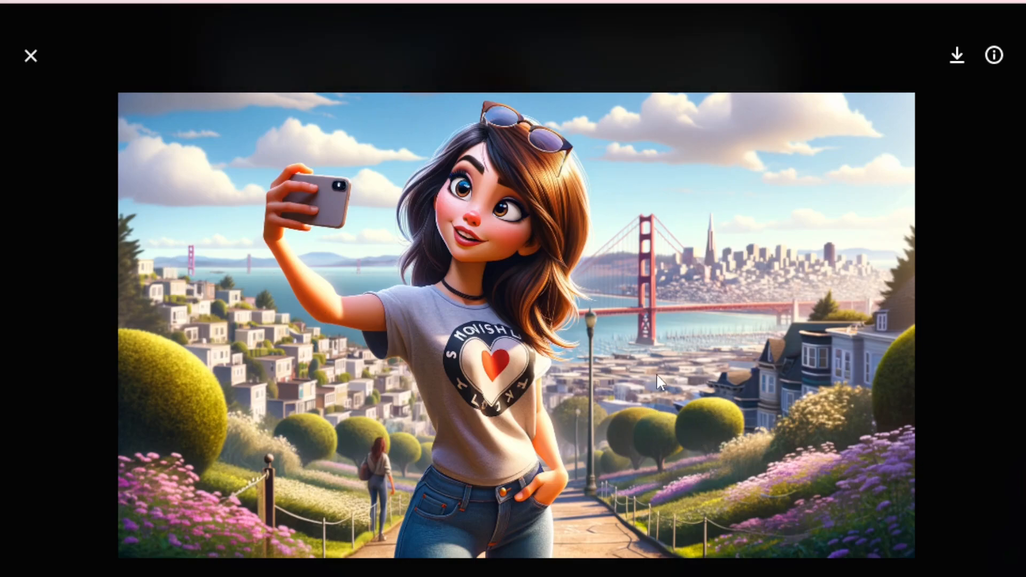
mouse_move(30, 56)
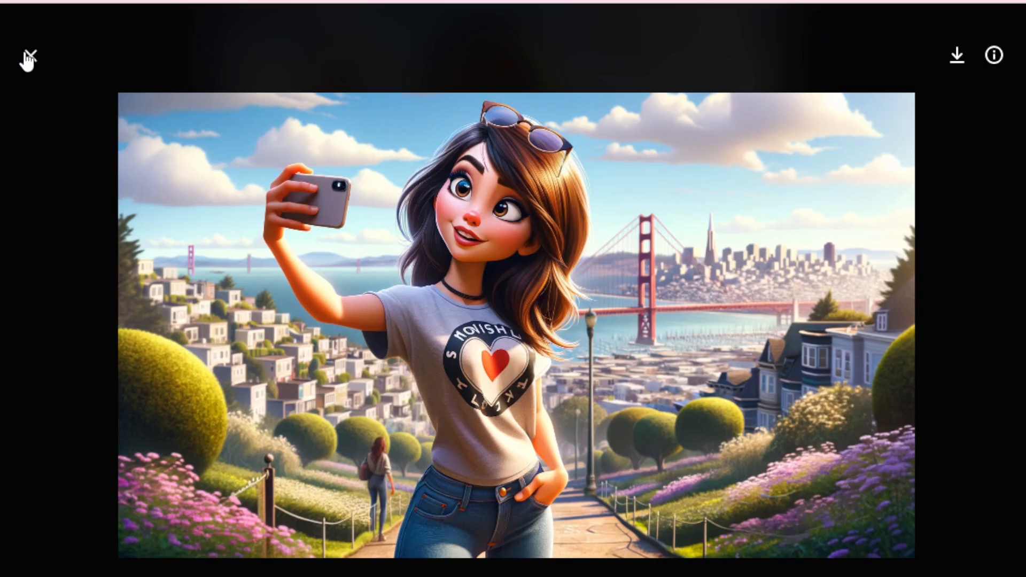
- Request the same style of selfie set in Mumbai, India, and view the new image
left_click(28, 54)
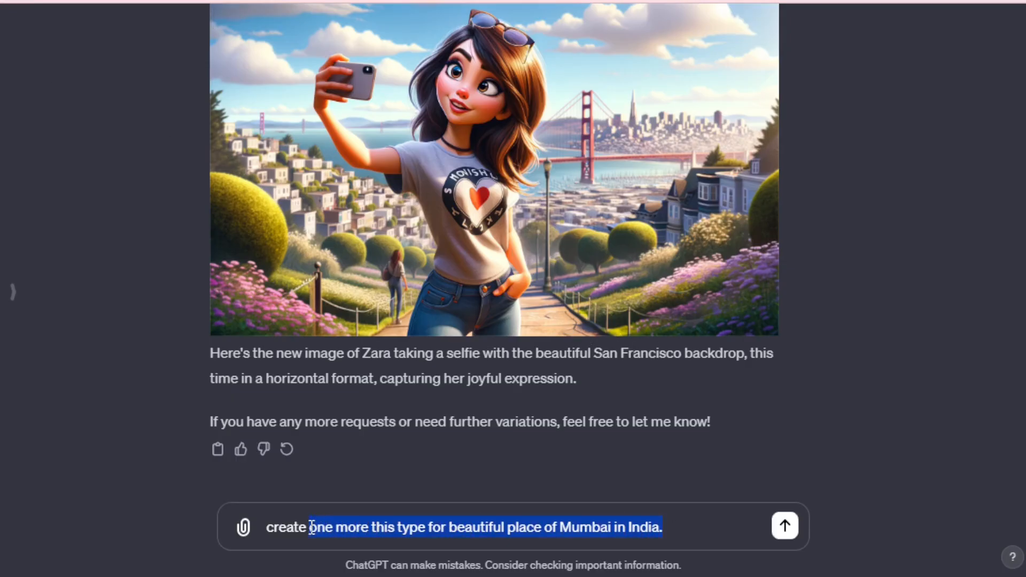
left_click(683, 527)
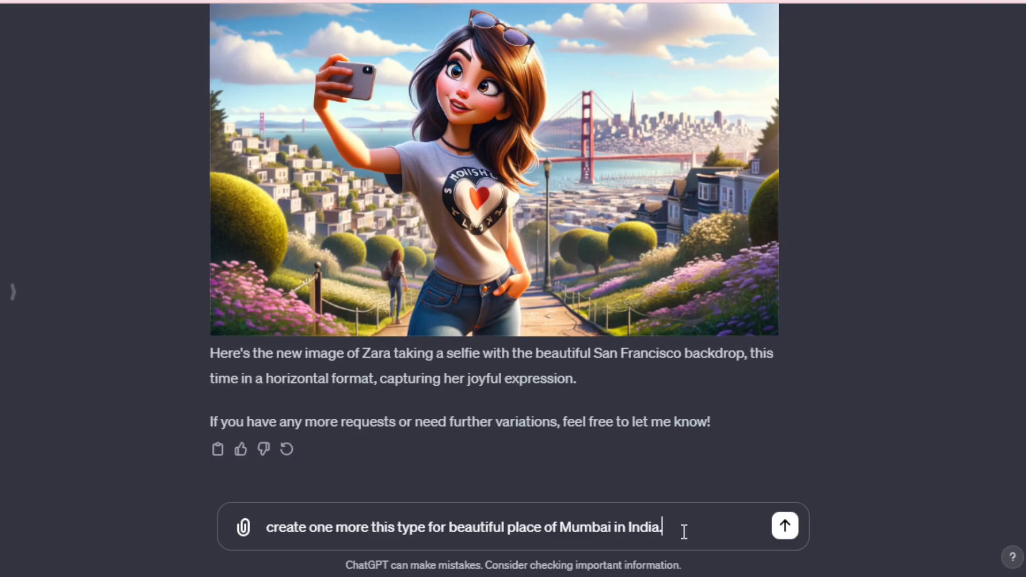
left_click(783, 526)
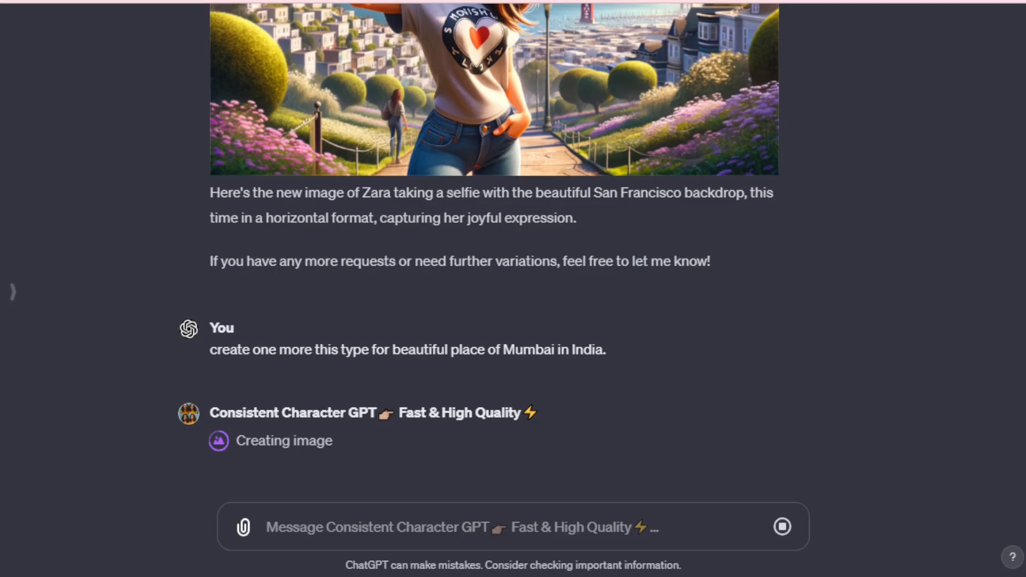
scroll("down", 3)
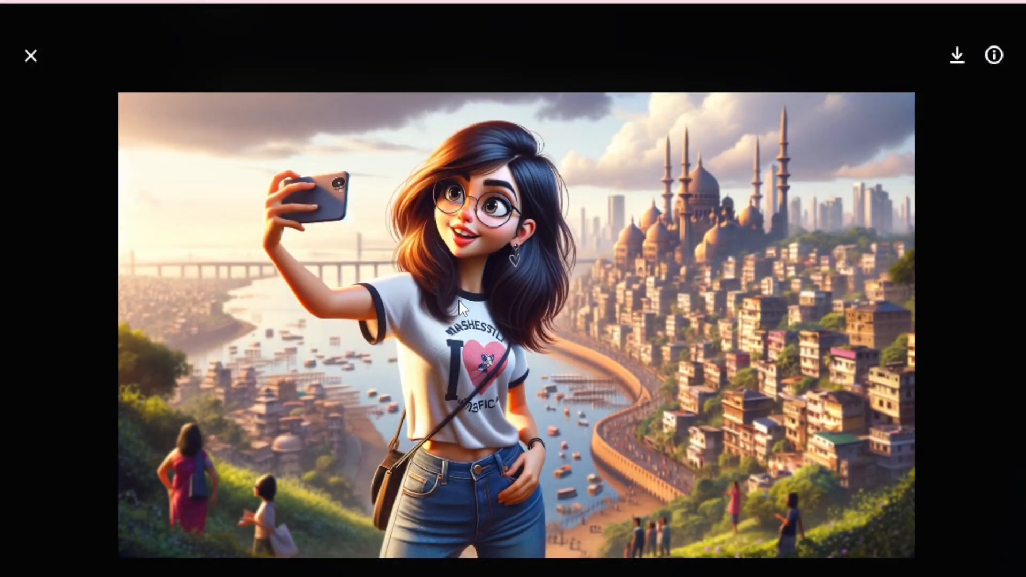
mouse_move(736, 356)
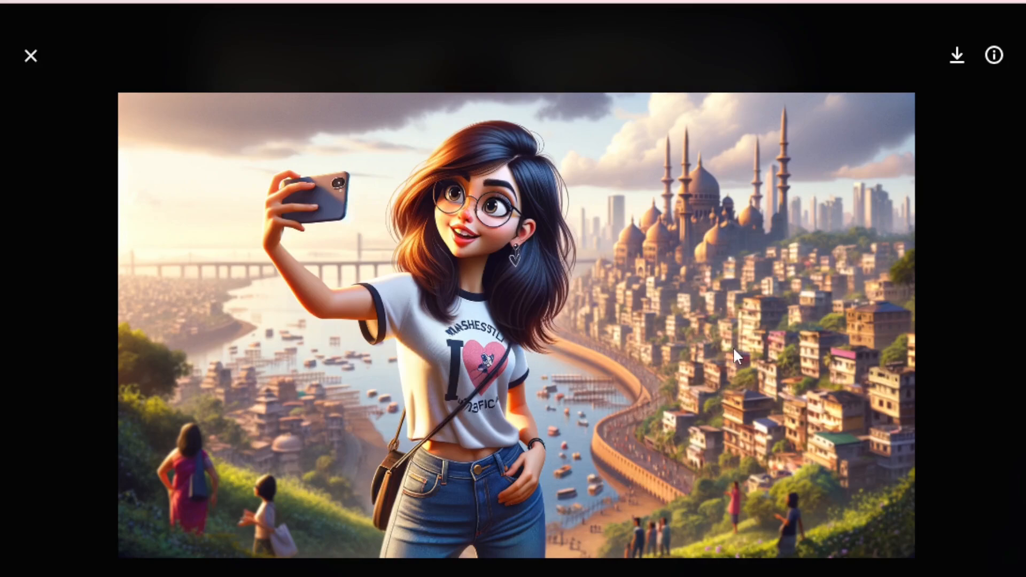
mouse_move(674, 254)
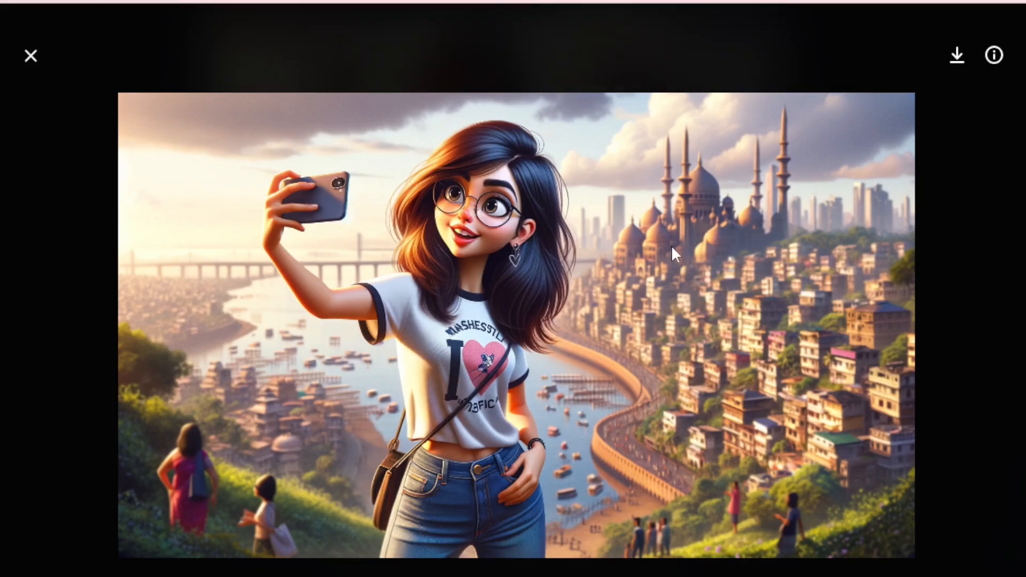
mouse_move(404, 479)
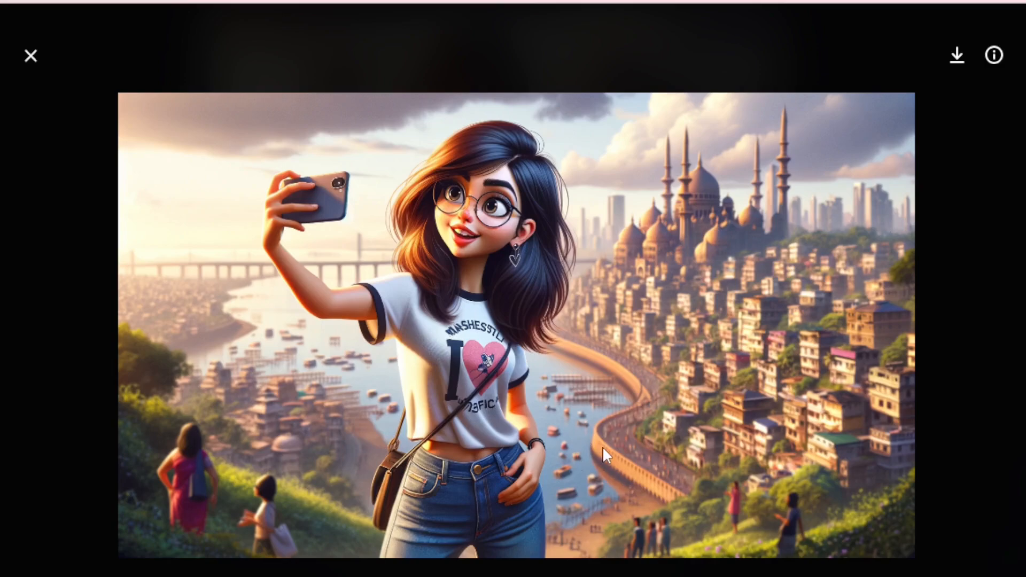
mouse_move(516, 281)
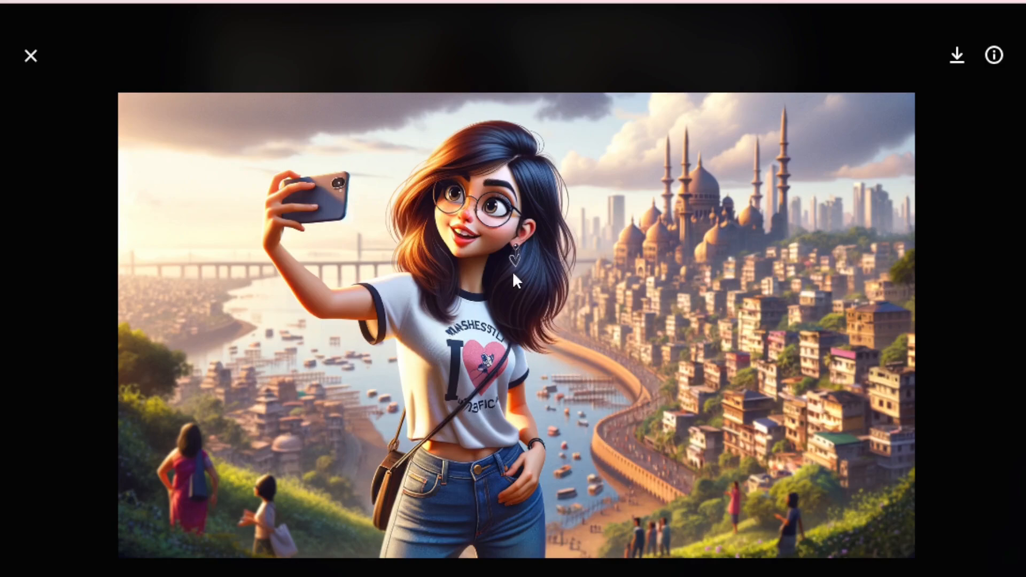
- Request the Mumbai selfie in three different expressions and preview the returned images
left_click(30, 56)
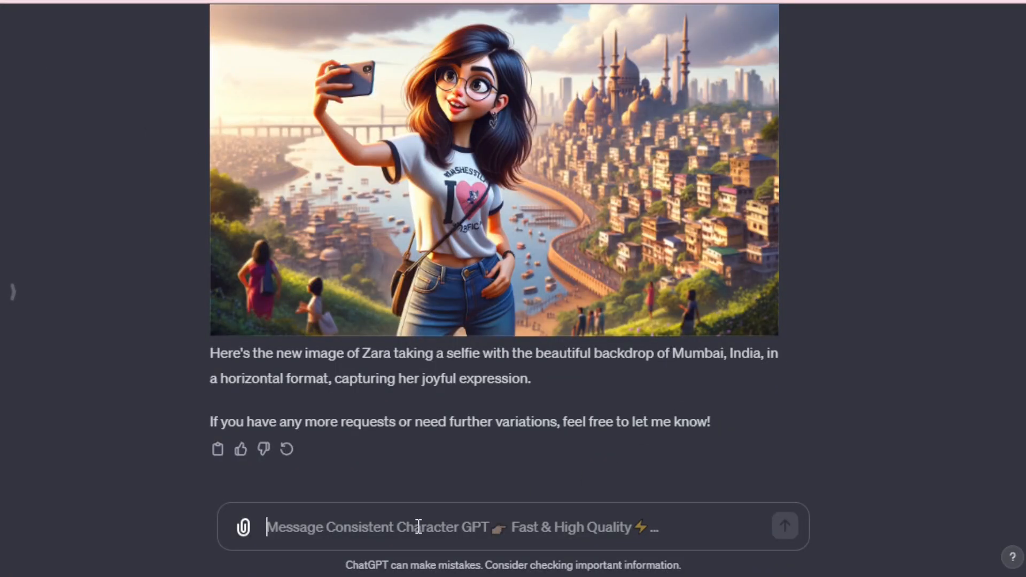
type("create this type but in 3 different type of expressions.")
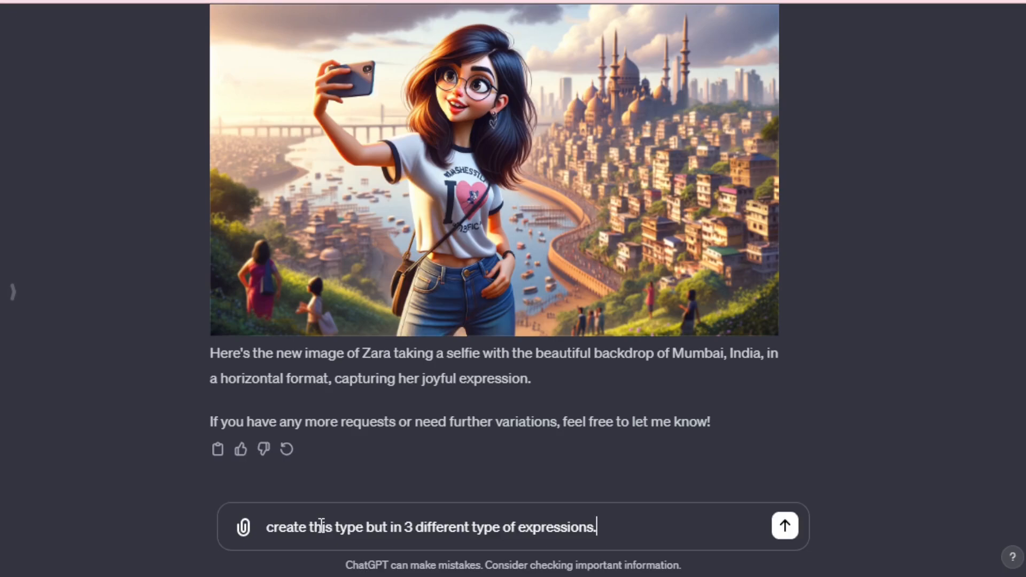
mouse_move(434, 535)
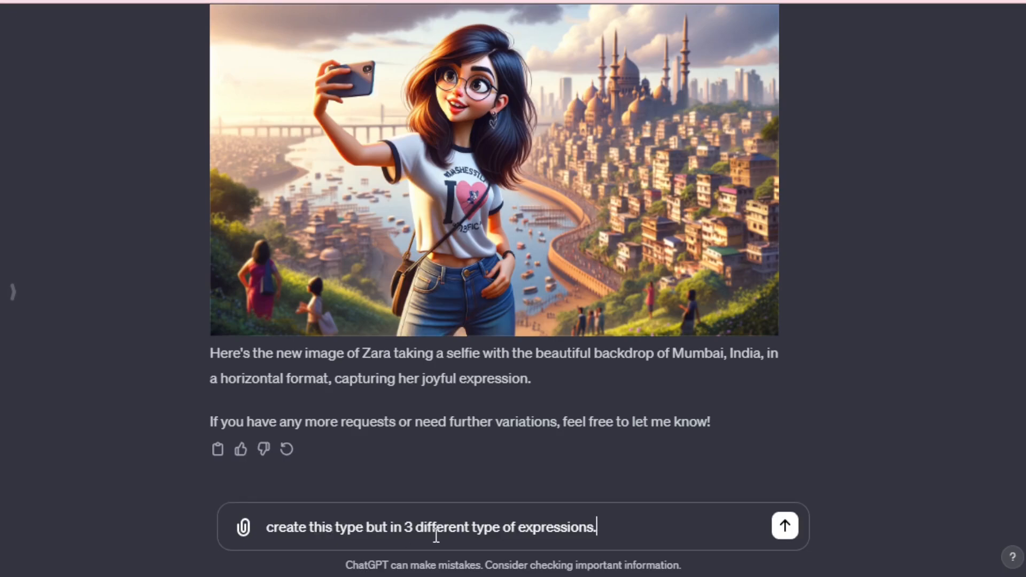
mouse_move(725, 528)
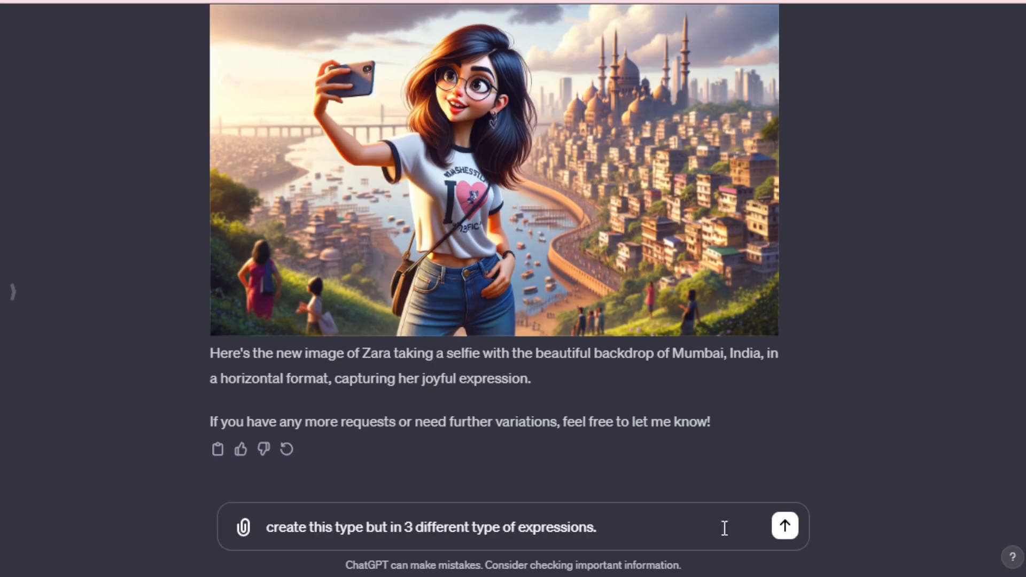
left_click(783, 525)
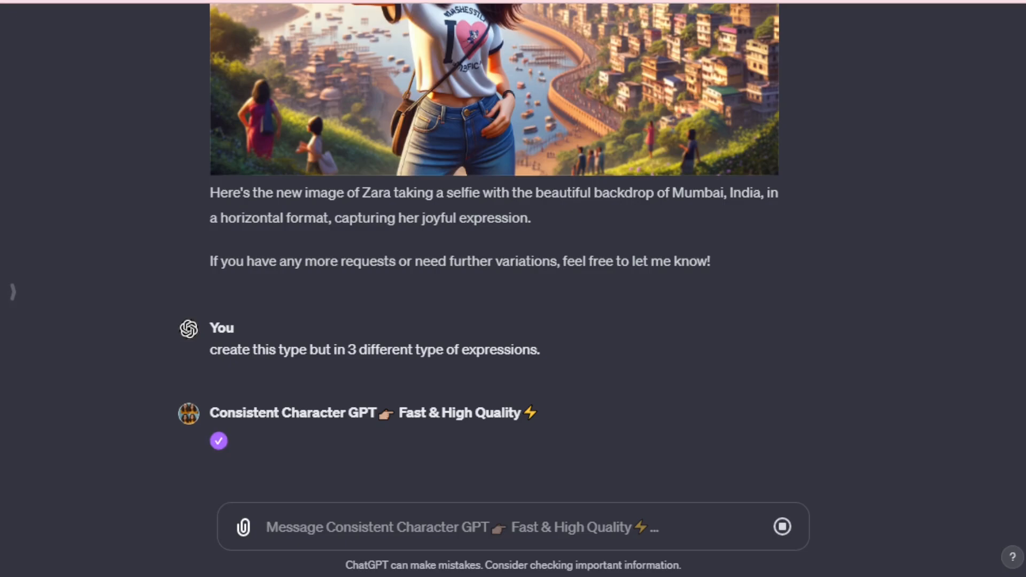
scroll("down", 3)
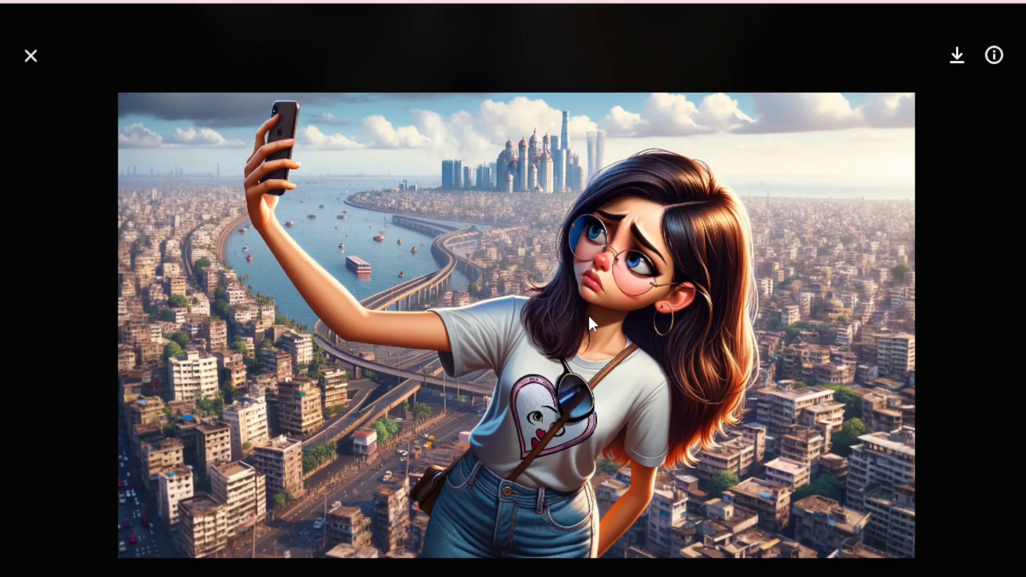
mouse_move(700, 334)
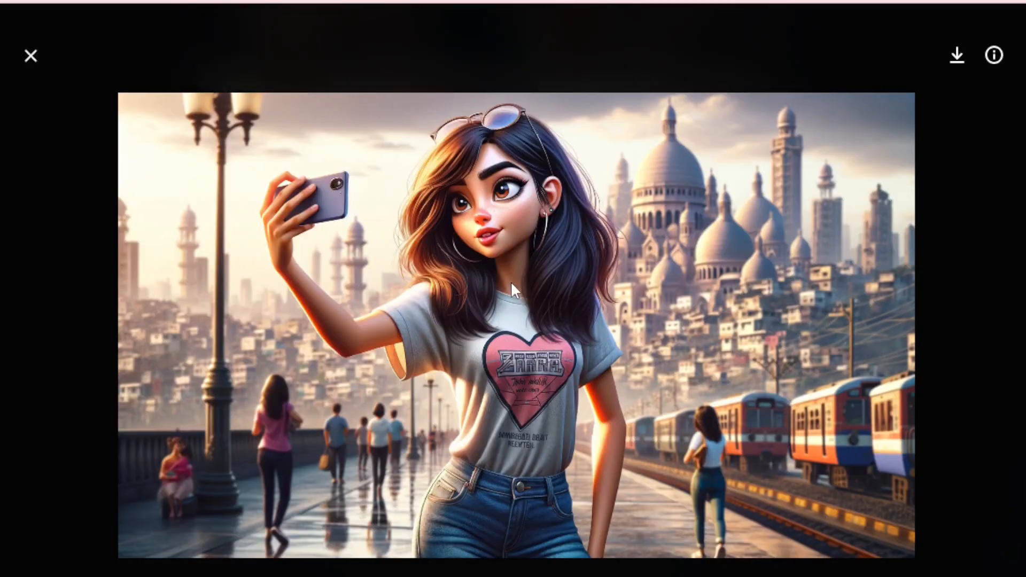
left_click(30, 55)
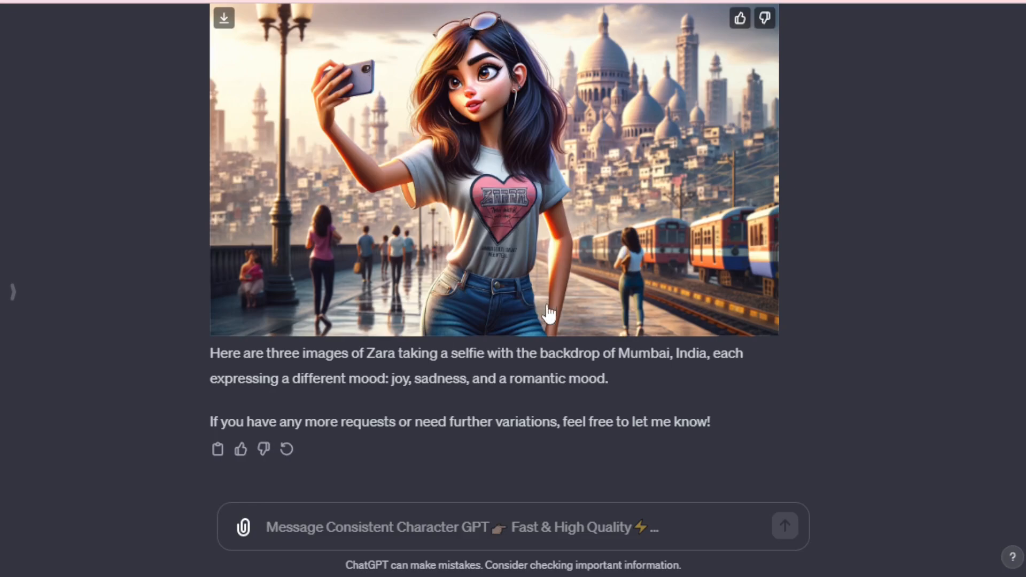
- Request three different non-selfie action images of Zara and enlarge the first result
type("create in 3 different type of actions. but not selfie style.")
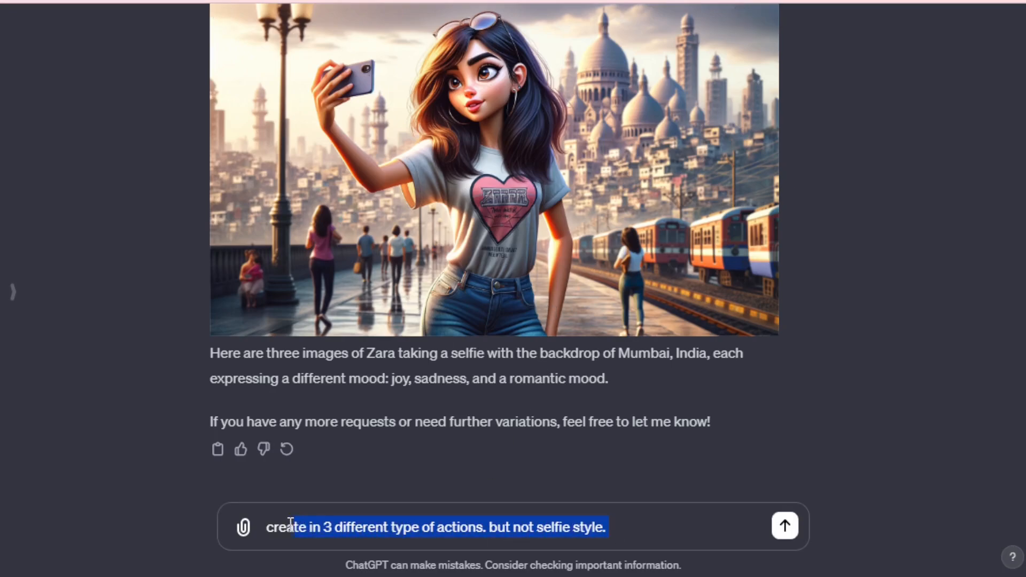
mouse_move(783, 526)
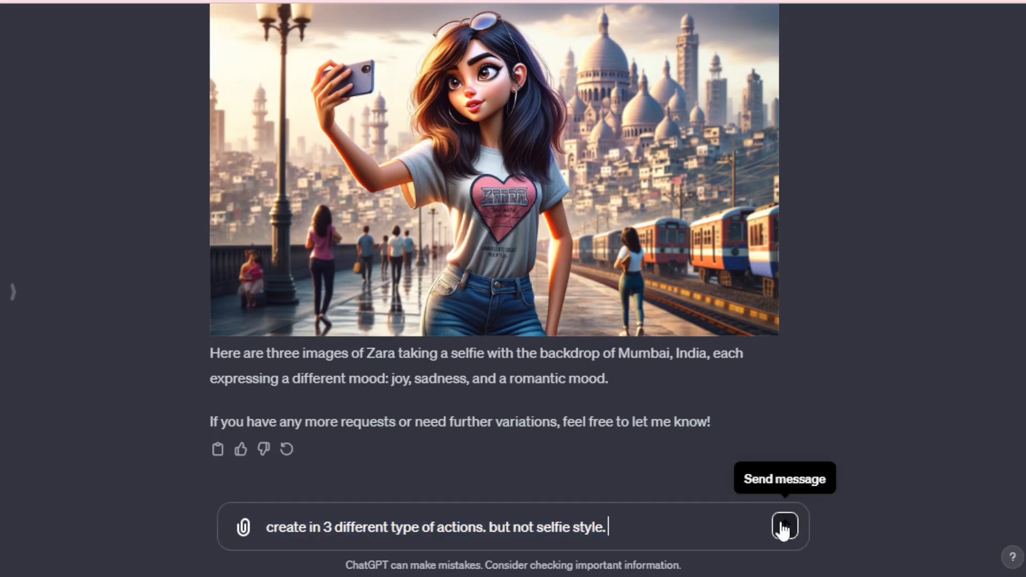
left_click(784, 526)
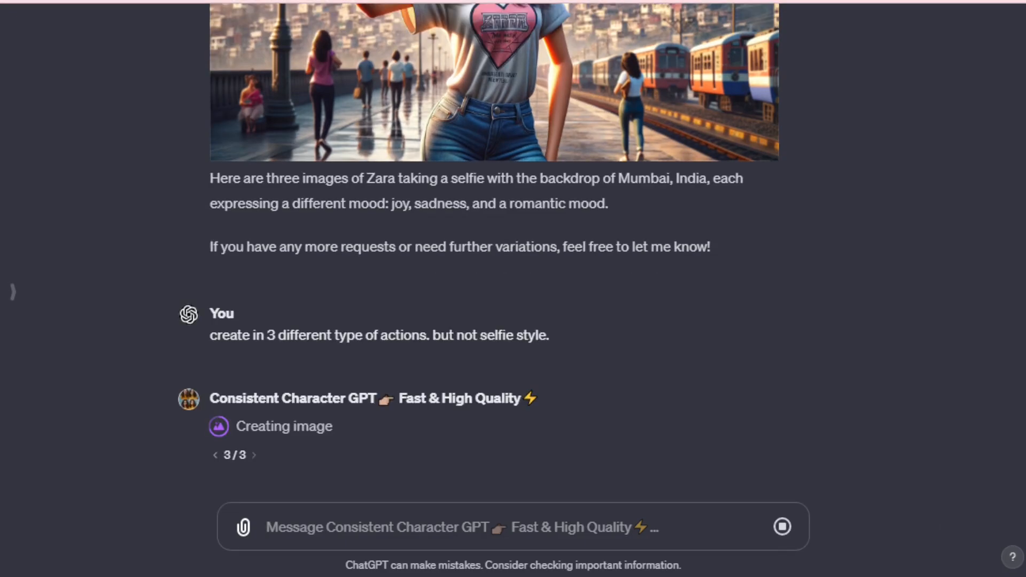
scroll("down", 3)
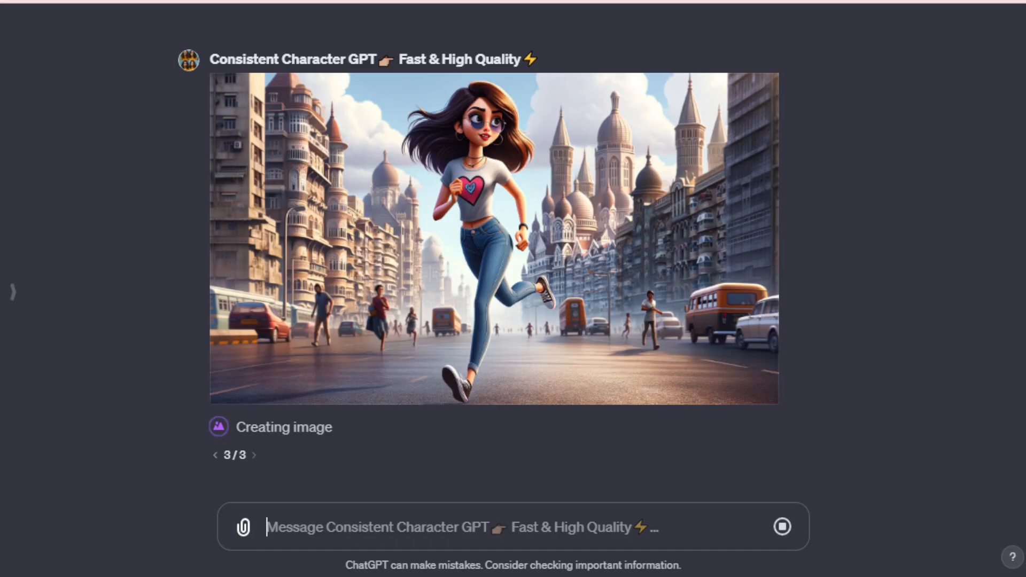
left_click(493, 235)
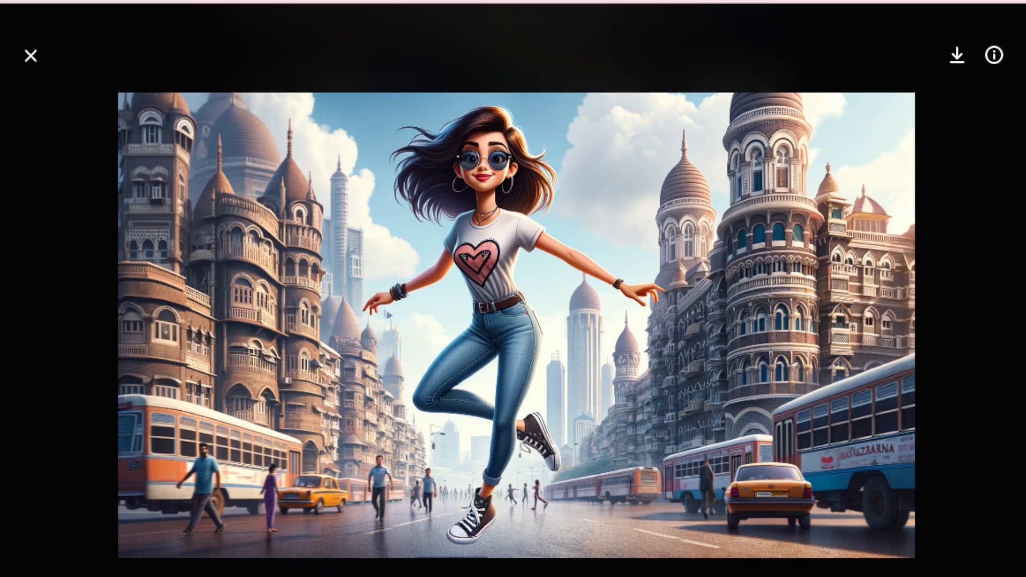
- Preview the remaining action and mood images of Zara in the chat
left_click(30, 55)
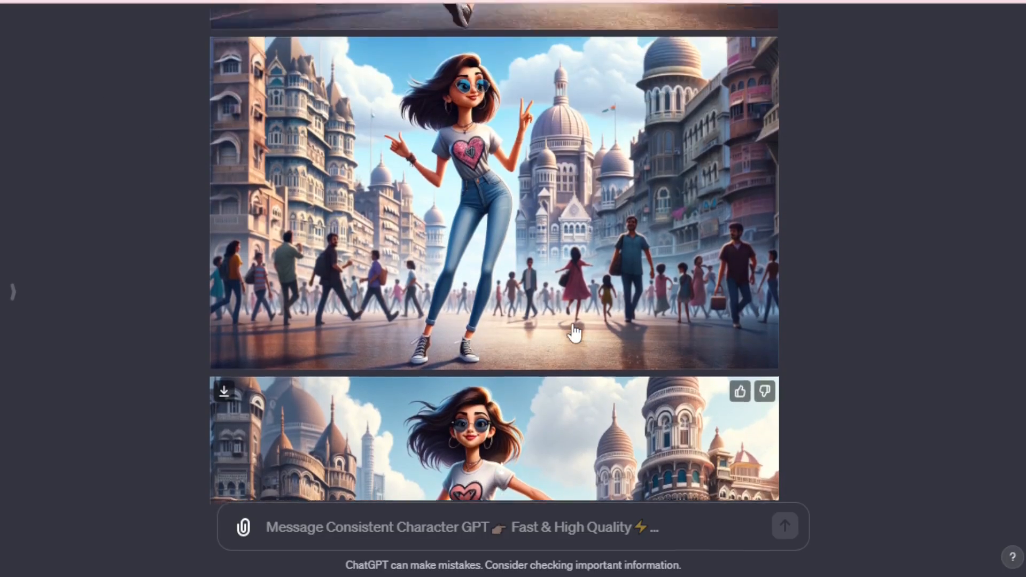
scroll("down", 3)
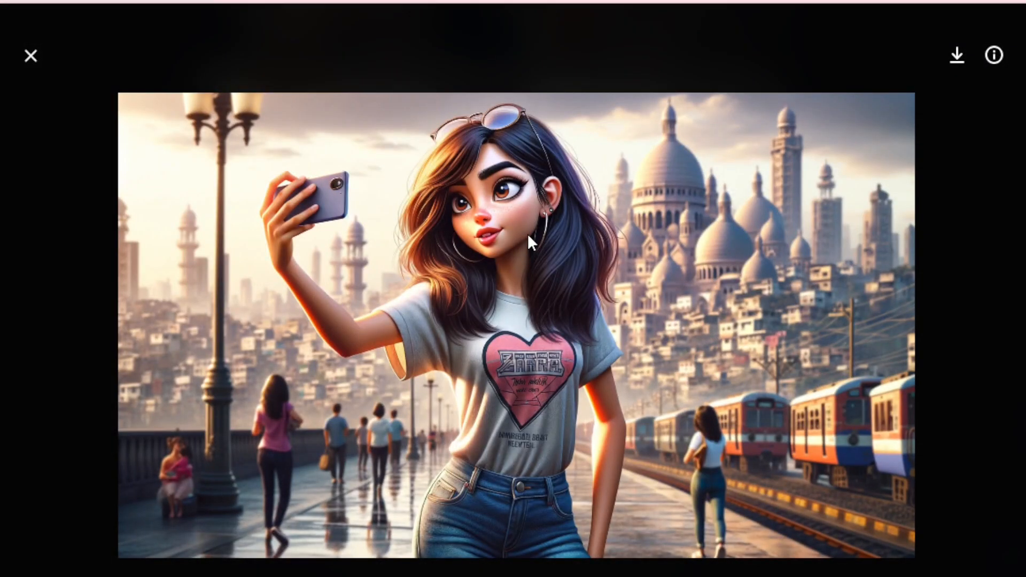
left_click(30, 56)
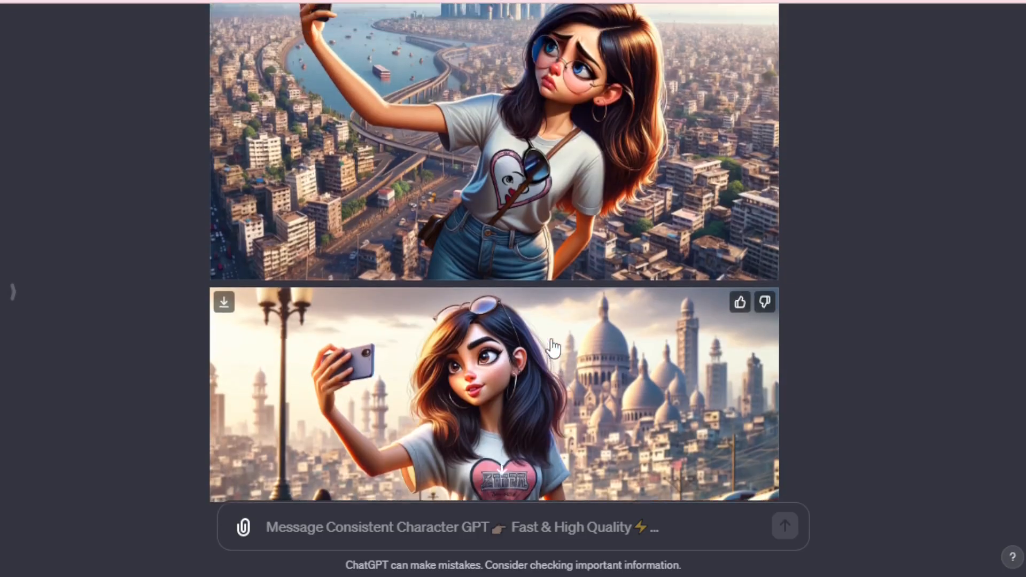
scroll("up", 3)
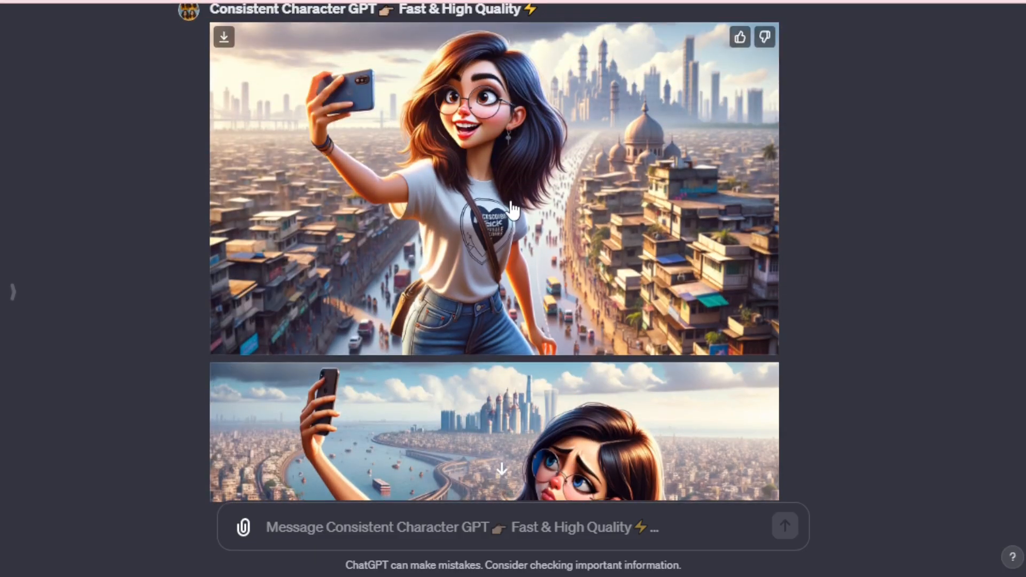